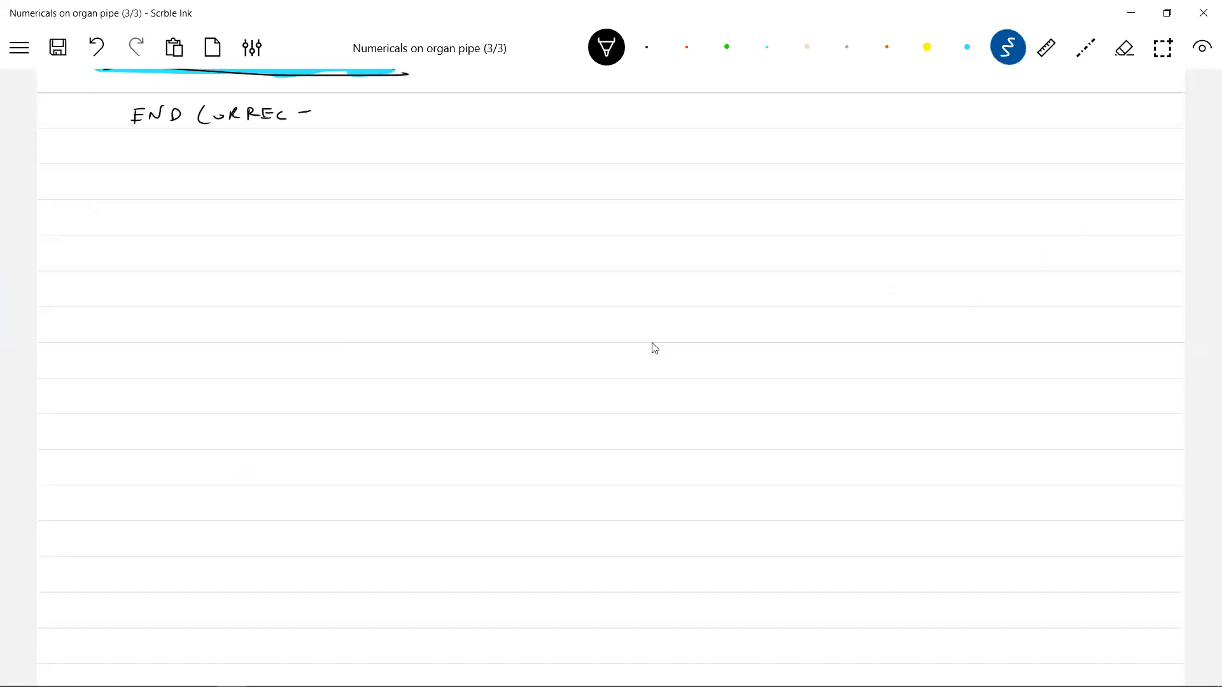
# - Finish the END CORRECTIONS heading, underline it, and outline the closed pipe below
pyautogui.moveTo(312, 113); pyautogui.dragTo(374, 128)
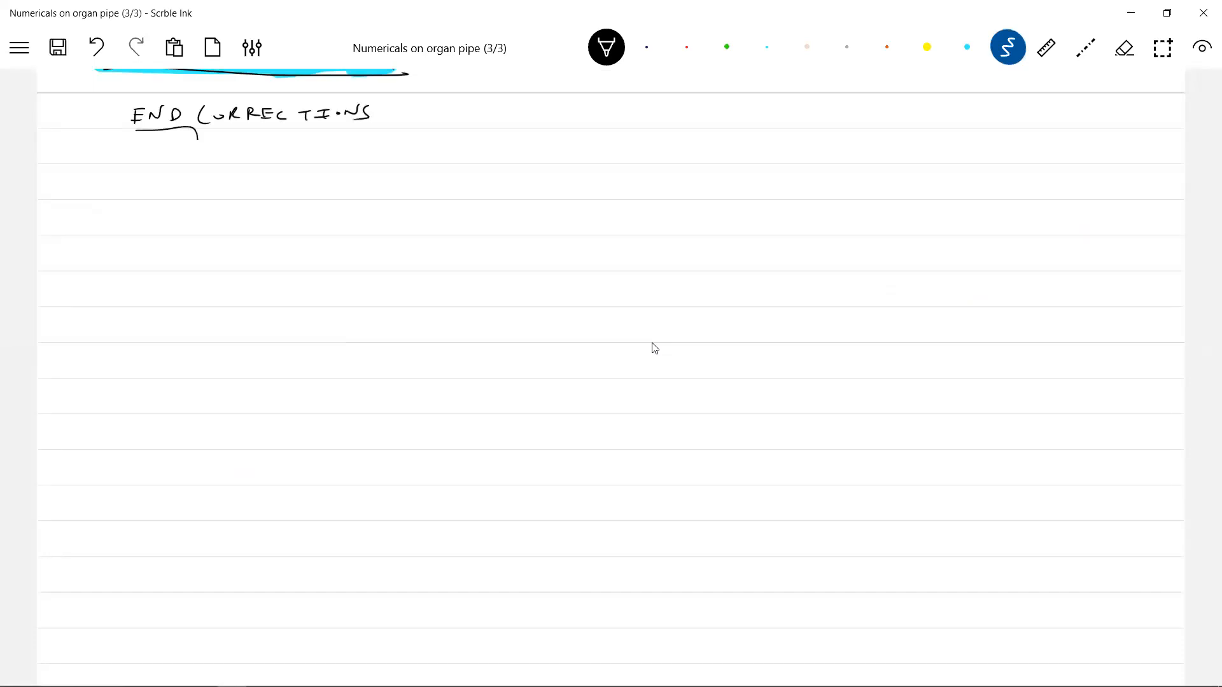
pyautogui.moveTo(140, 139); pyautogui.dragTo(400, 139)
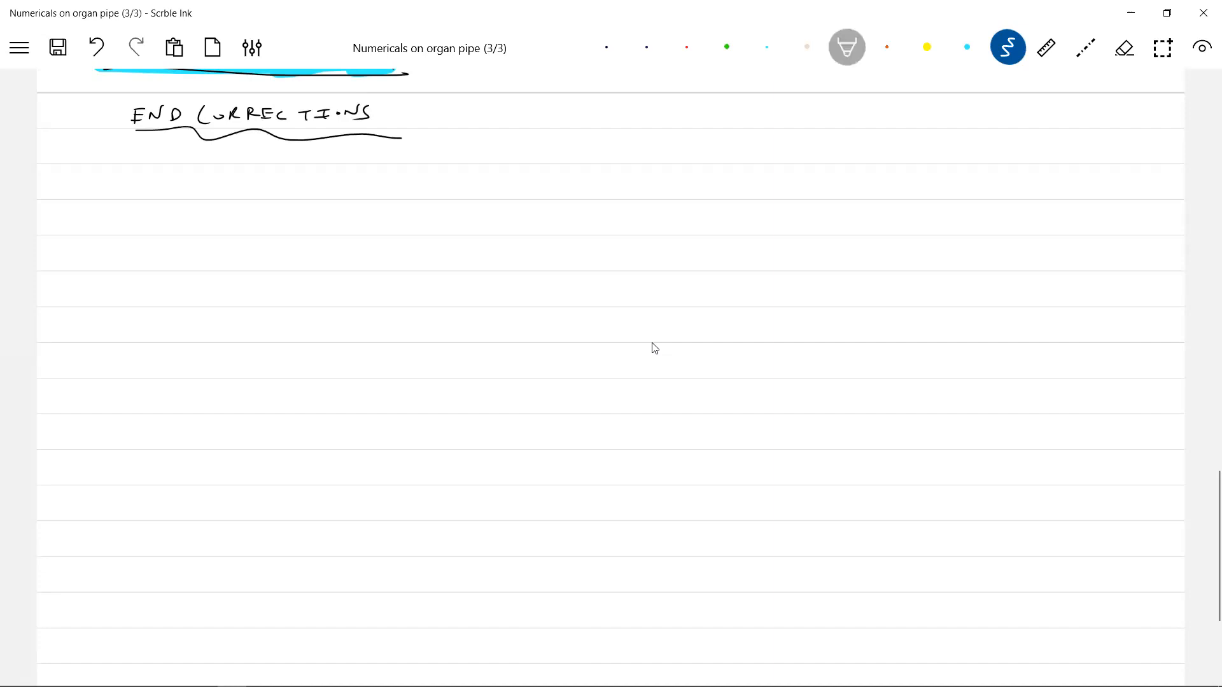
pyautogui.moveTo(180, 199); pyautogui.dragTo(518, 192)
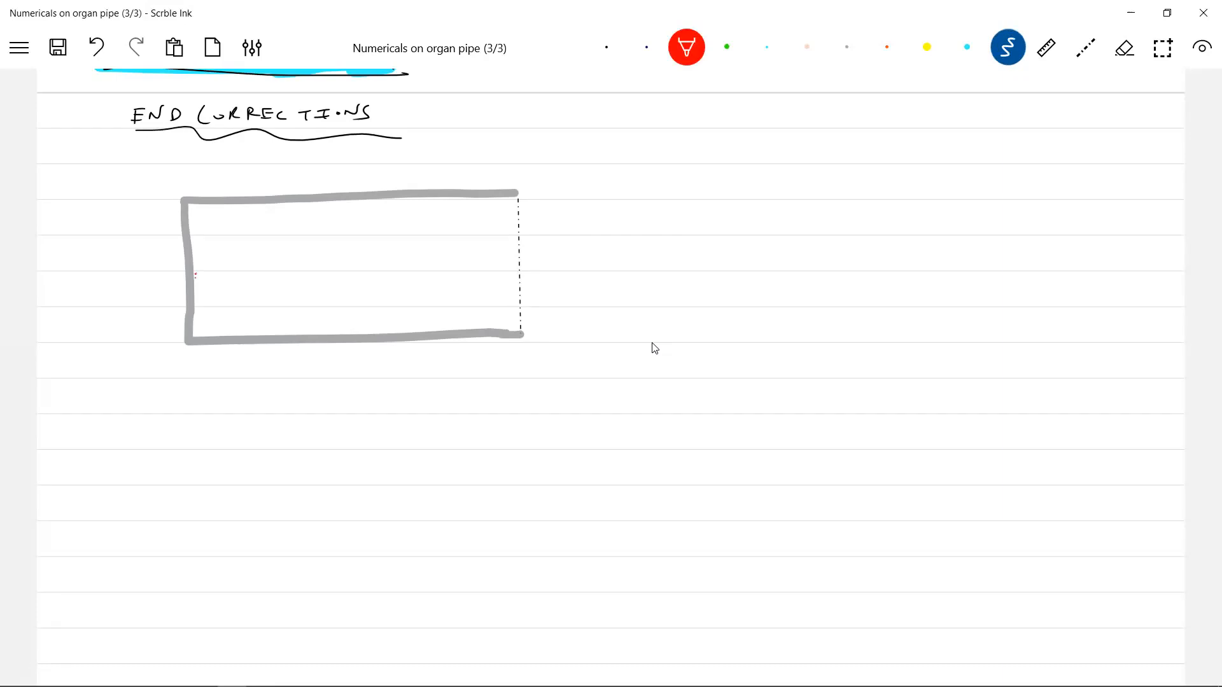
# - Draw two red wave curves from the closed end extending past the open end, and point at that region
pyautogui.moveTo(196, 278); pyautogui.dragTo(509, 204)
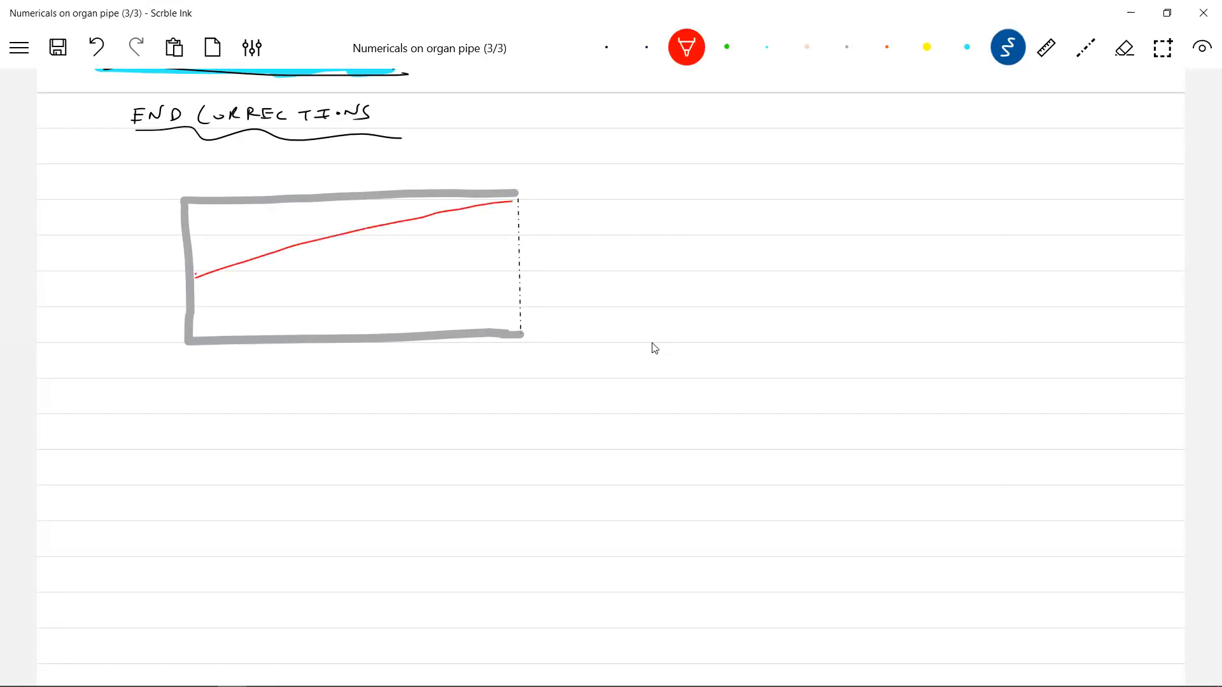
pyautogui.moveTo(509, 204); pyautogui.dragTo(586, 198)
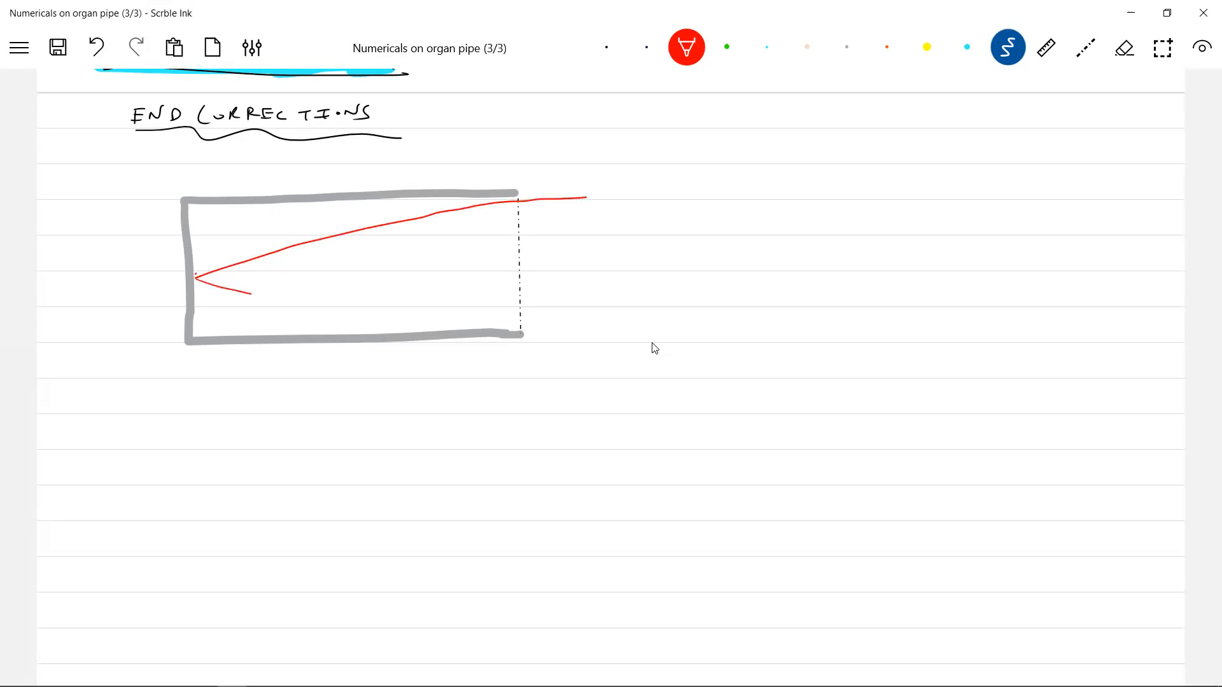
pyautogui.moveTo(198, 278); pyautogui.dragTo(591, 331)
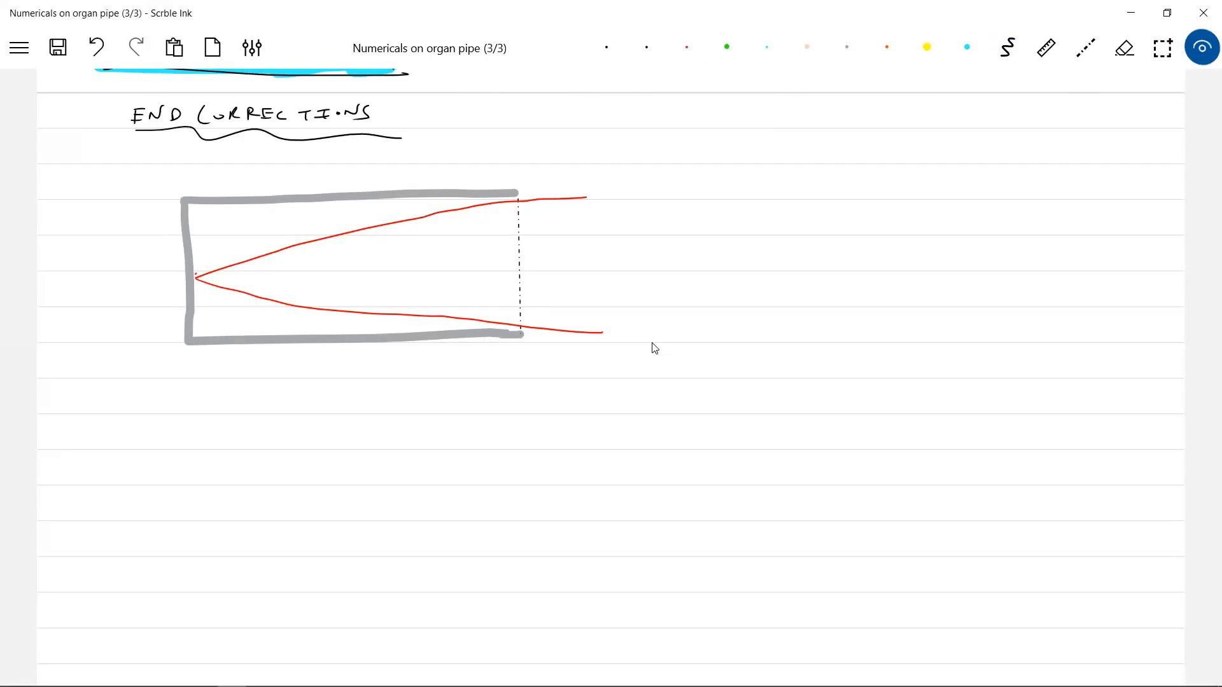
pyautogui.click(575, 256)
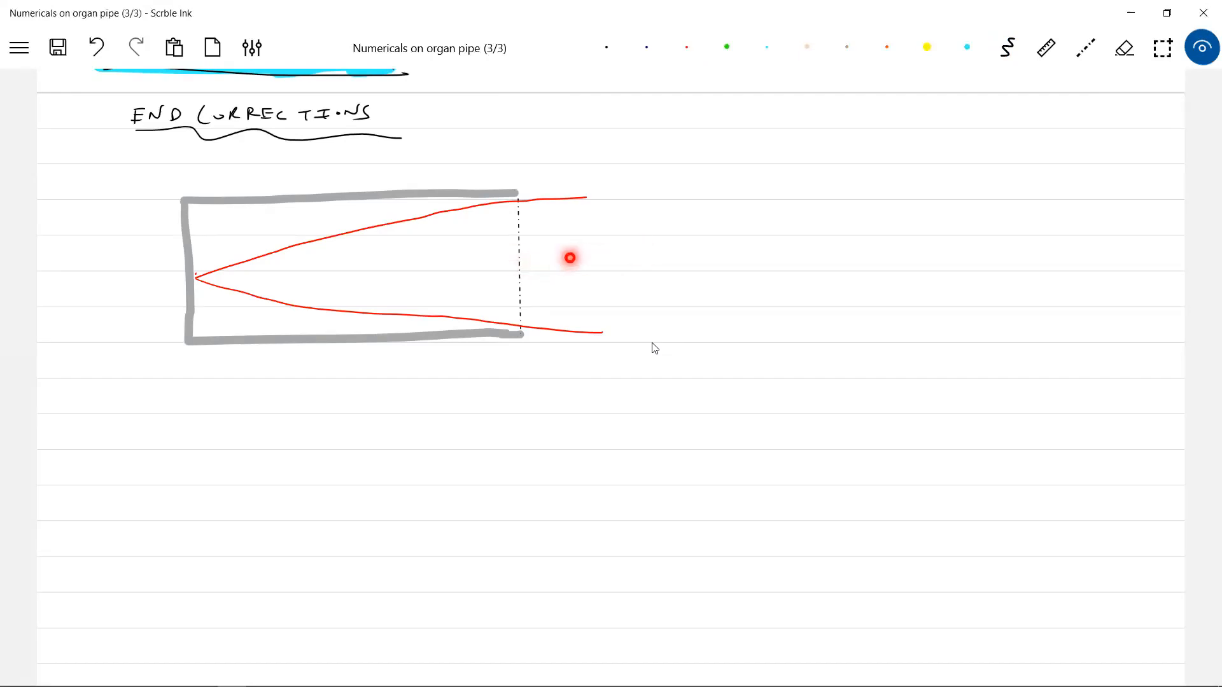
pyautogui.moveTo(588, 204)
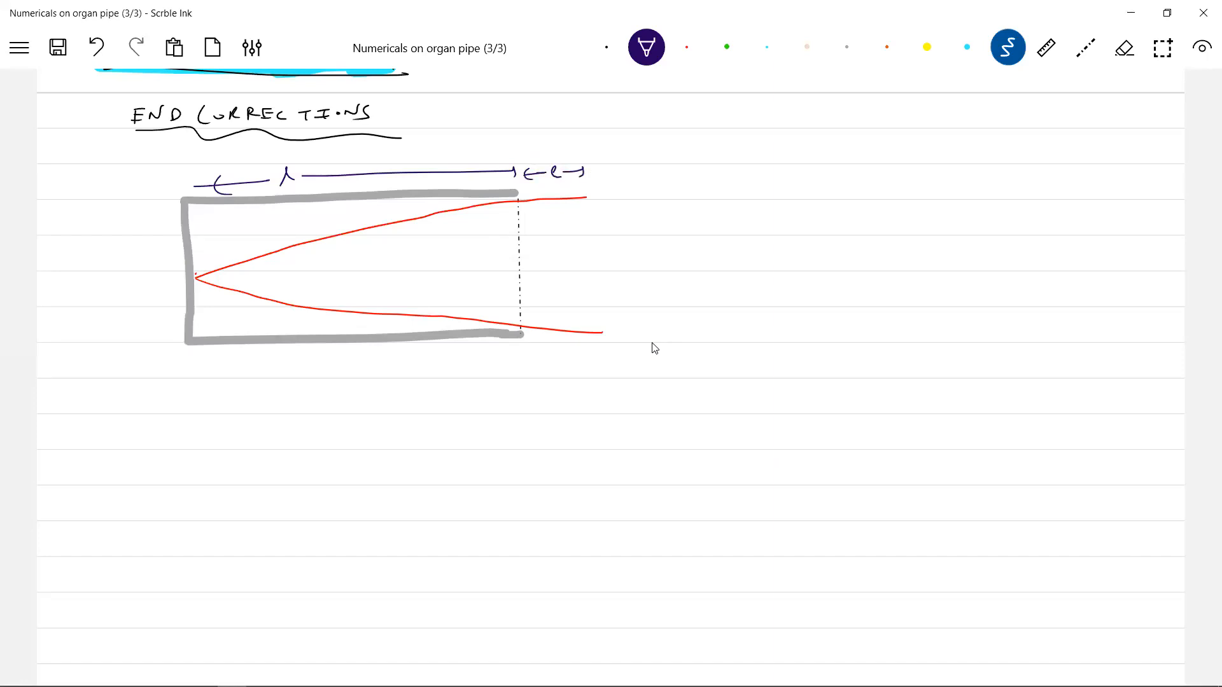
# - Mark the λ/4 span with an arrow below the closed pipe and return to ink writing
pyautogui.moveTo(195, 371); pyautogui.dragTo(312, 382)
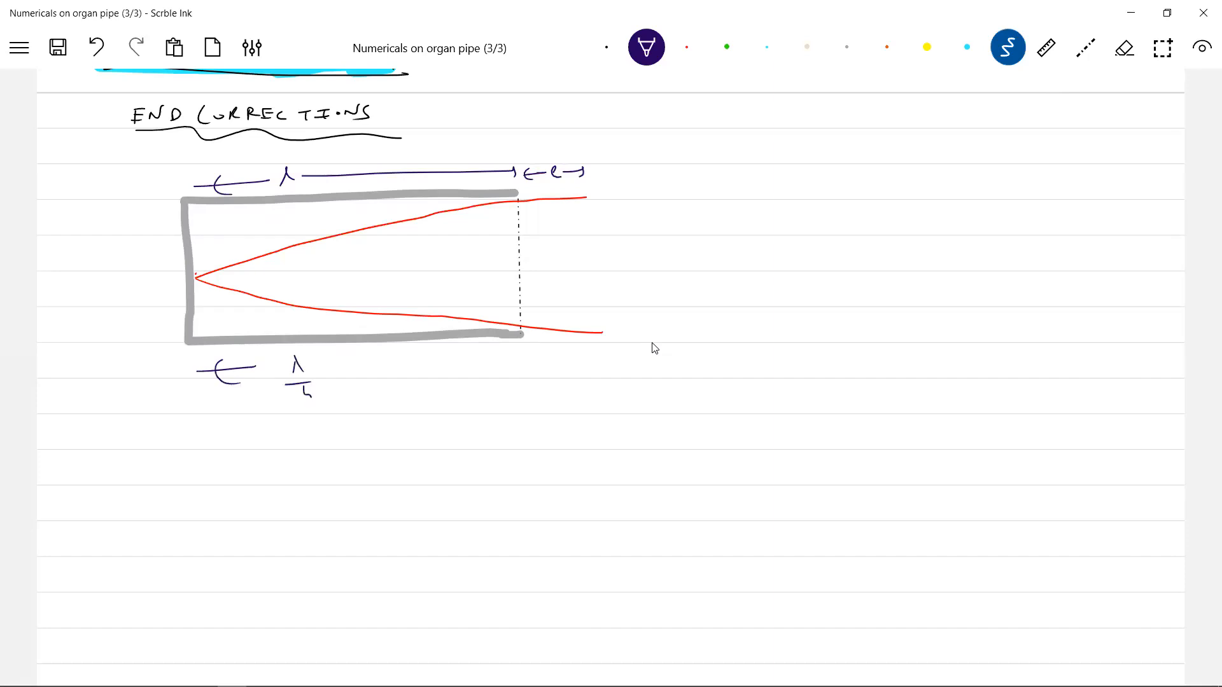
pyautogui.moveTo(321, 373); pyautogui.dragTo(605, 361)
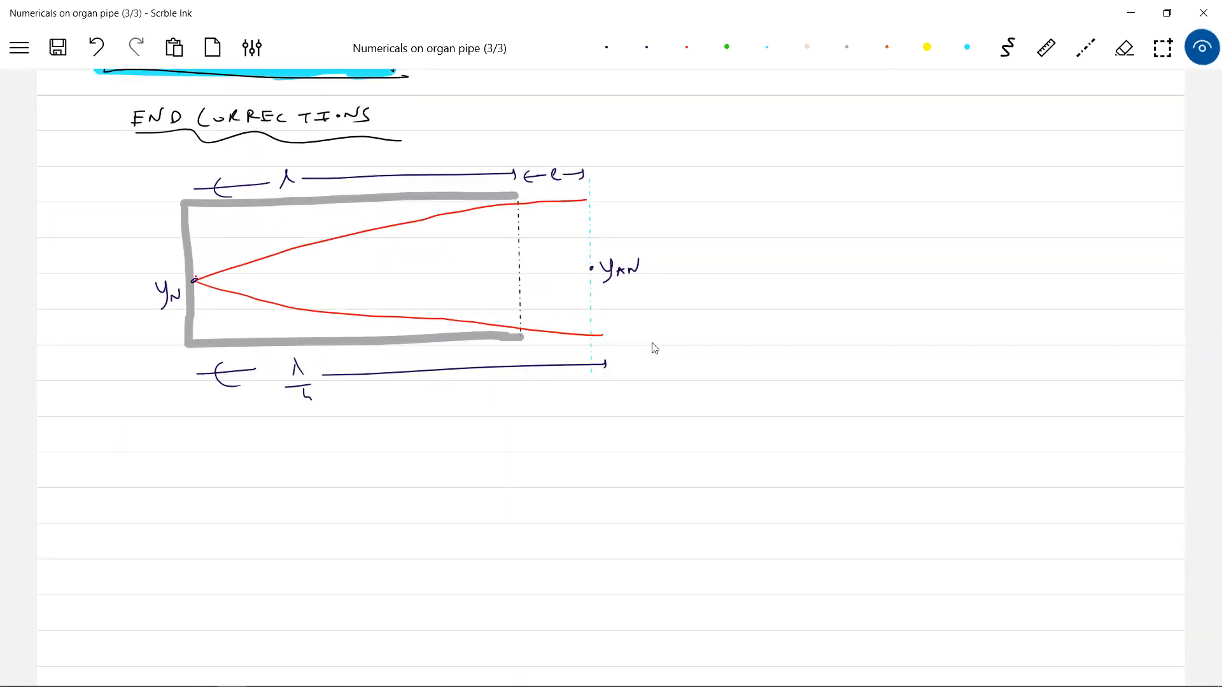
pyautogui.click(297, 208)
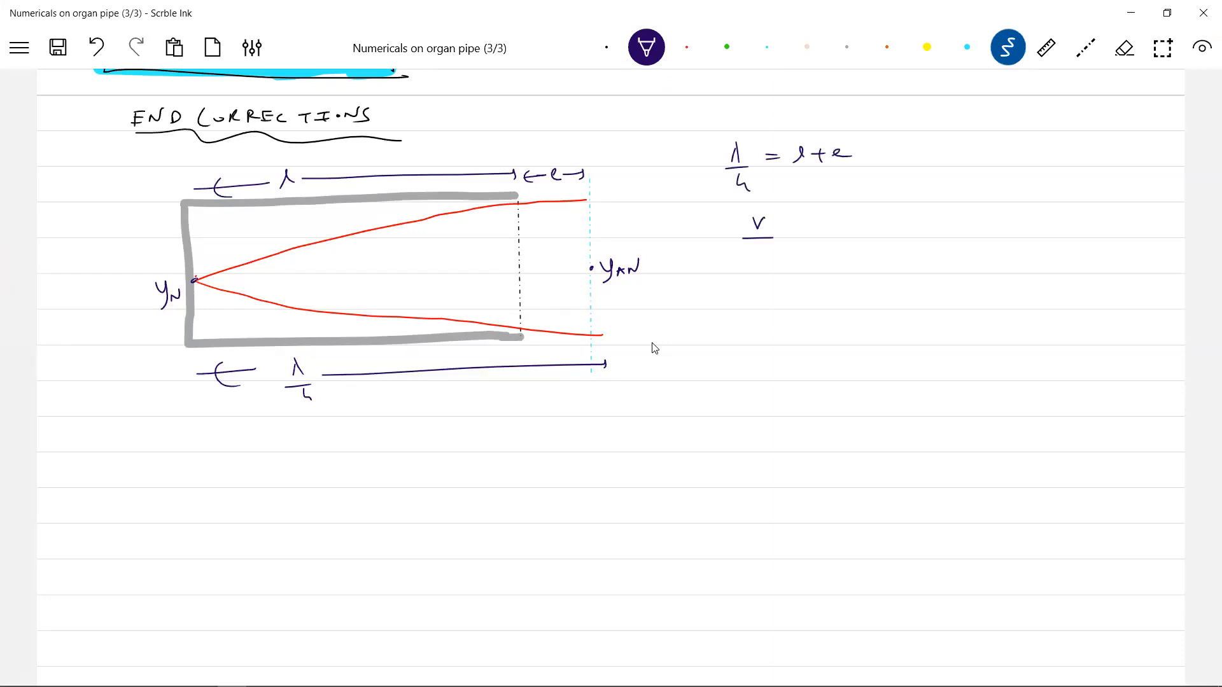
# - Write v/4f = l+e and the resulting f = v/4(l+e) beside the closed pipe
pyautogui.write('f')
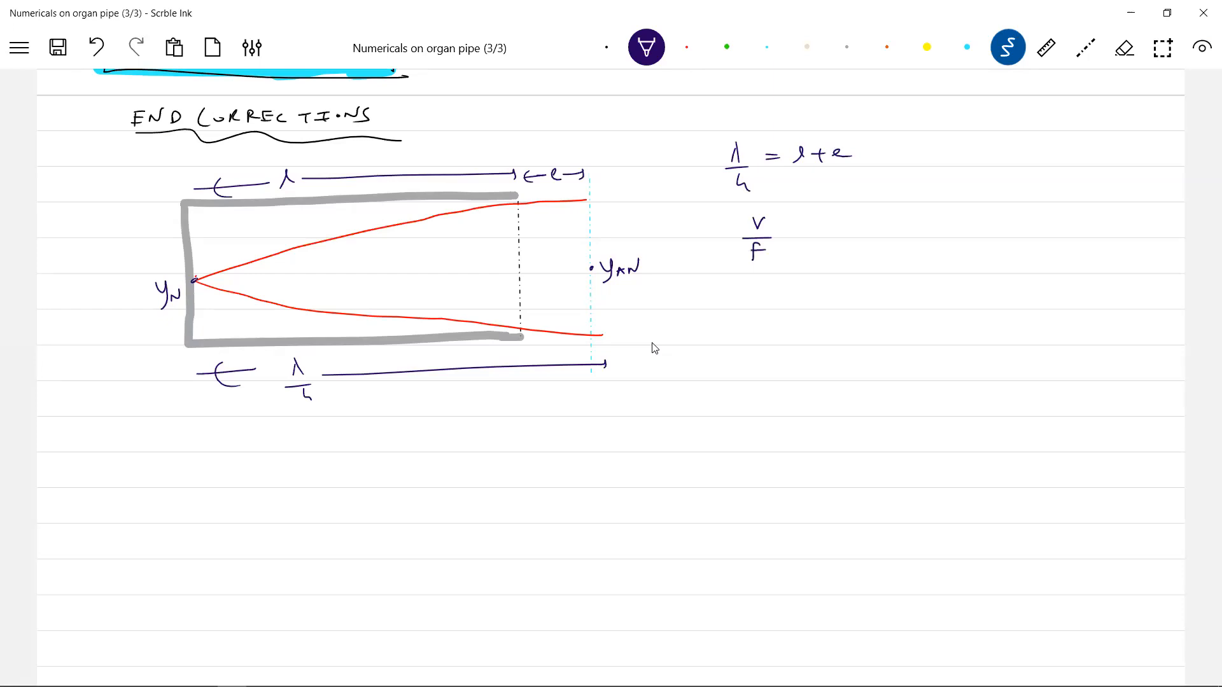
pyautogui.moveTo(778, 234); pyautogui.dragTo(841, 226)
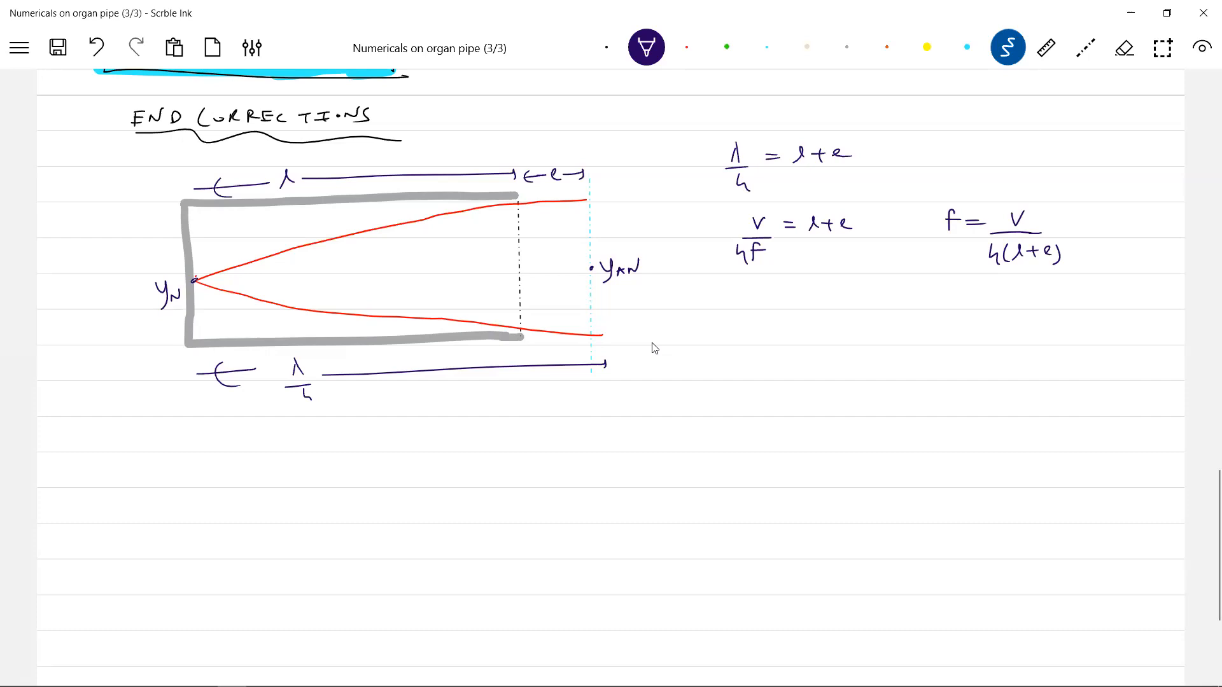
# - Draw the second grey pipe outline: top edge, closed left side and bottom edge
pyautogui.moveTo(178, 450); pyautogui.dragTo(439, 451)
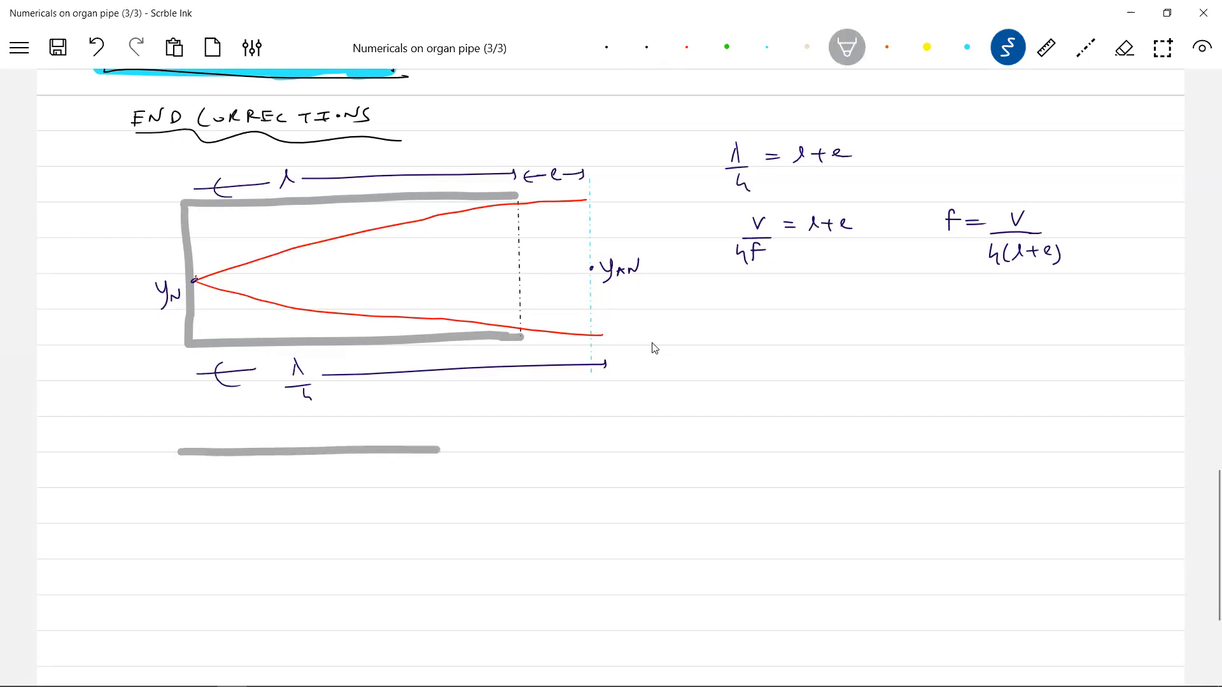
pyautogui.moveTo(187, 452); pyautogui.dragTo(187, 557)
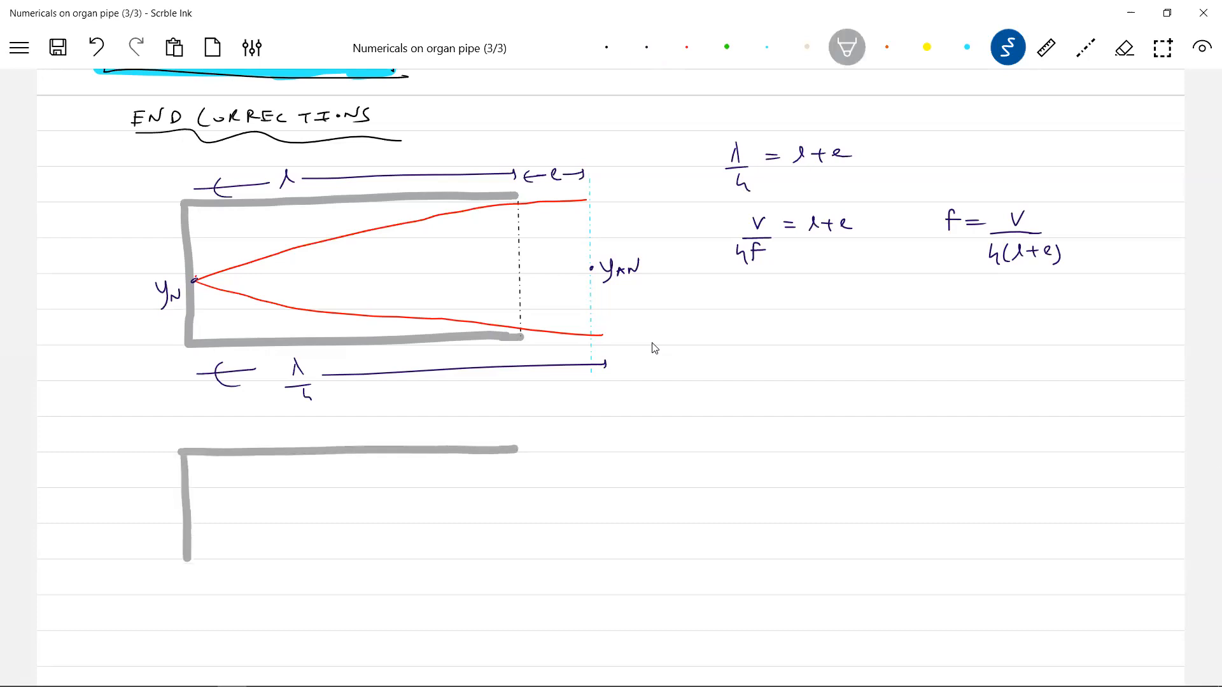
pyautogui.moveTo(187, 554); pyautogui.dragTo(533, 555)
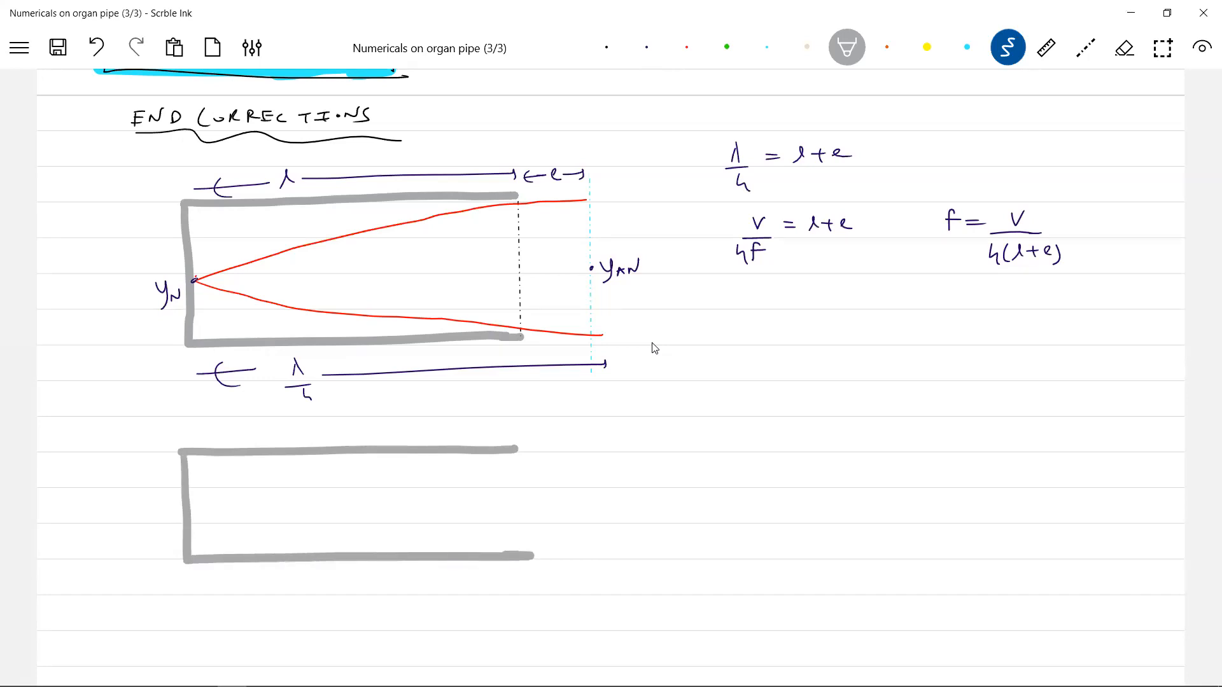
# - Mark the second pipe's open end with a dashed line and pick light blue for the antinode line
pyautogui.click(1046, 47)
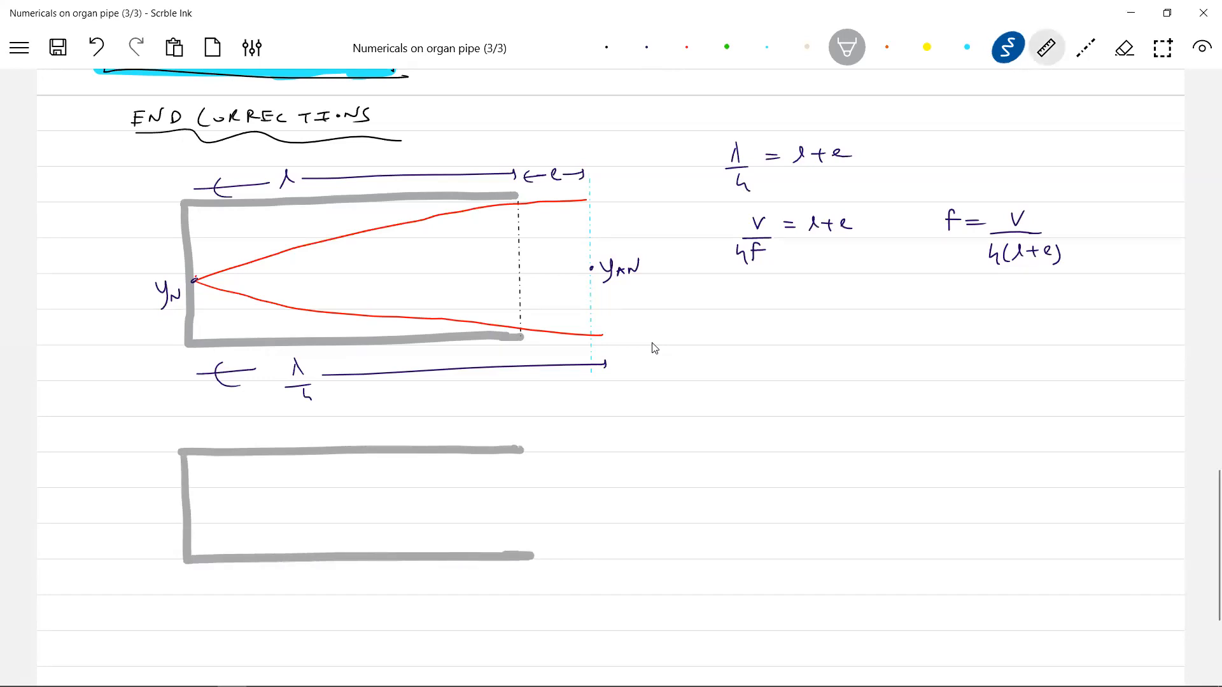
pyautogui.click(1084, 47)
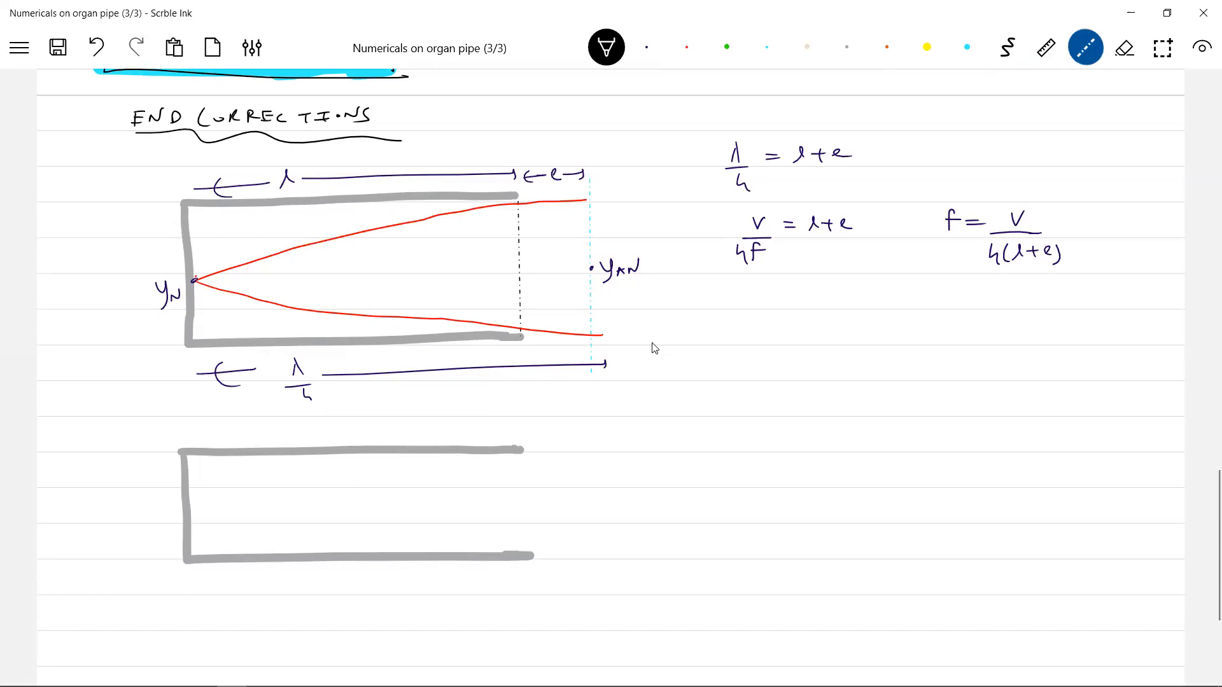
pyautogui.moveTo(526, 450); pyautogui.dragTo(526, 556)
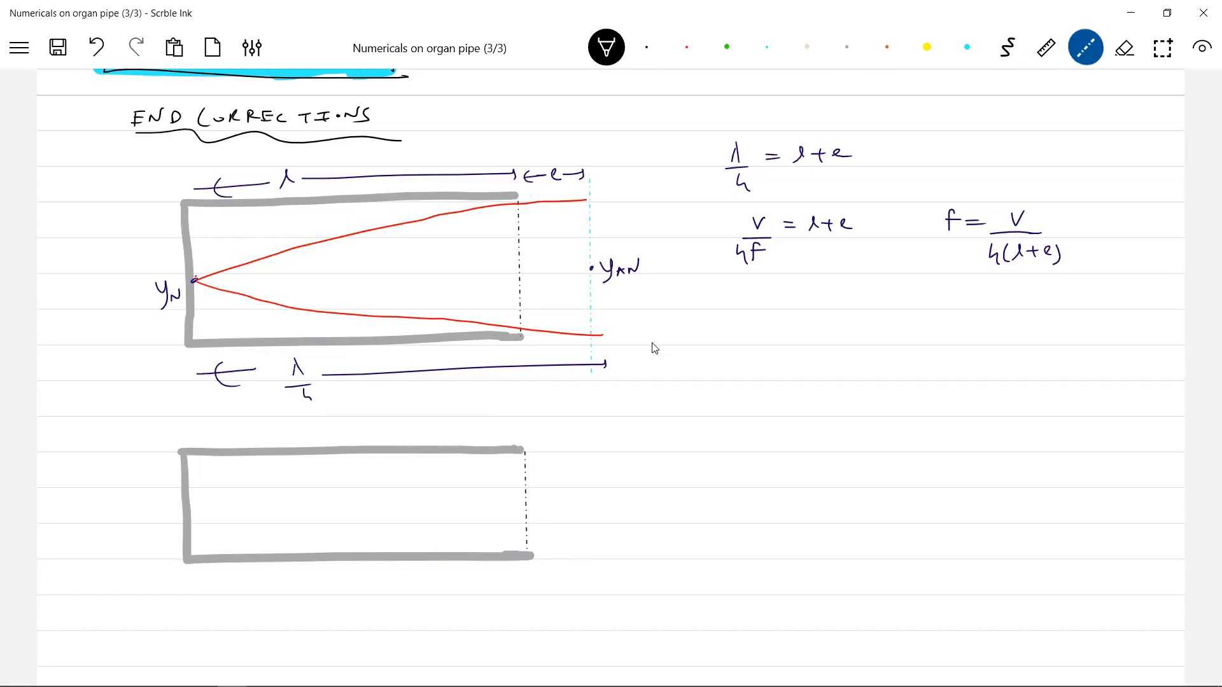
pyautogui.click(766, 47)
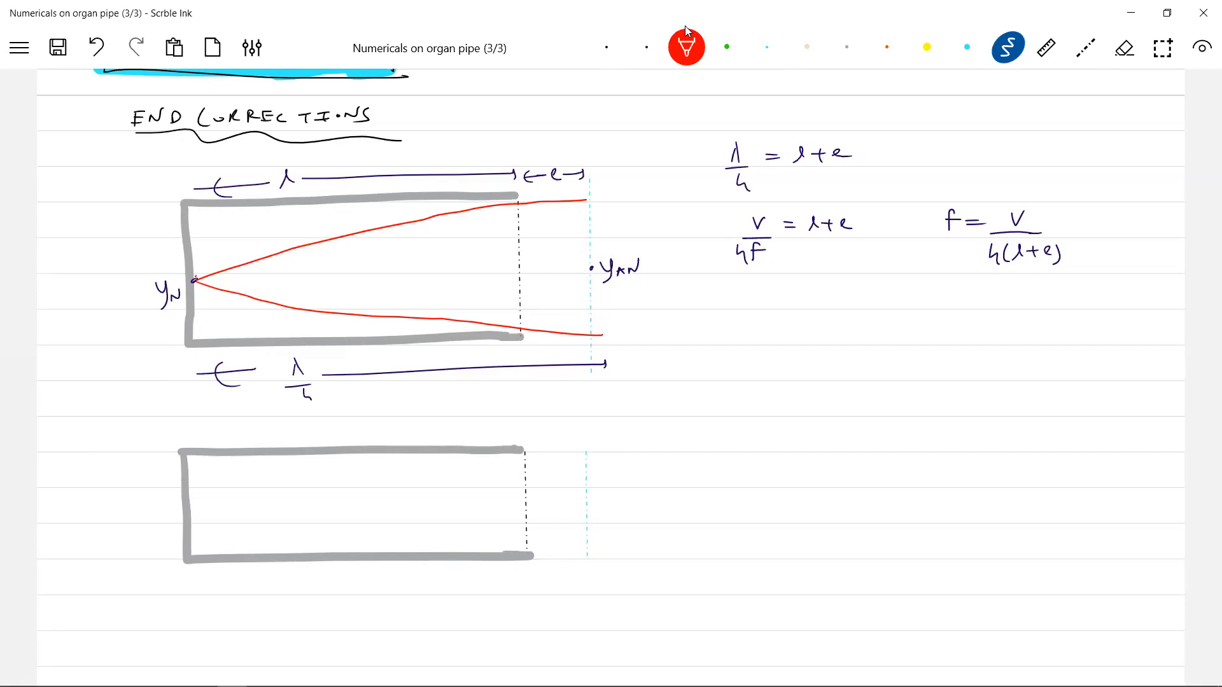
# - Draw red wave curves inside the second pipe and label the node Y_N
pyautogui.moveTo(418, 505); pyautogui.dragTo(455, 485)
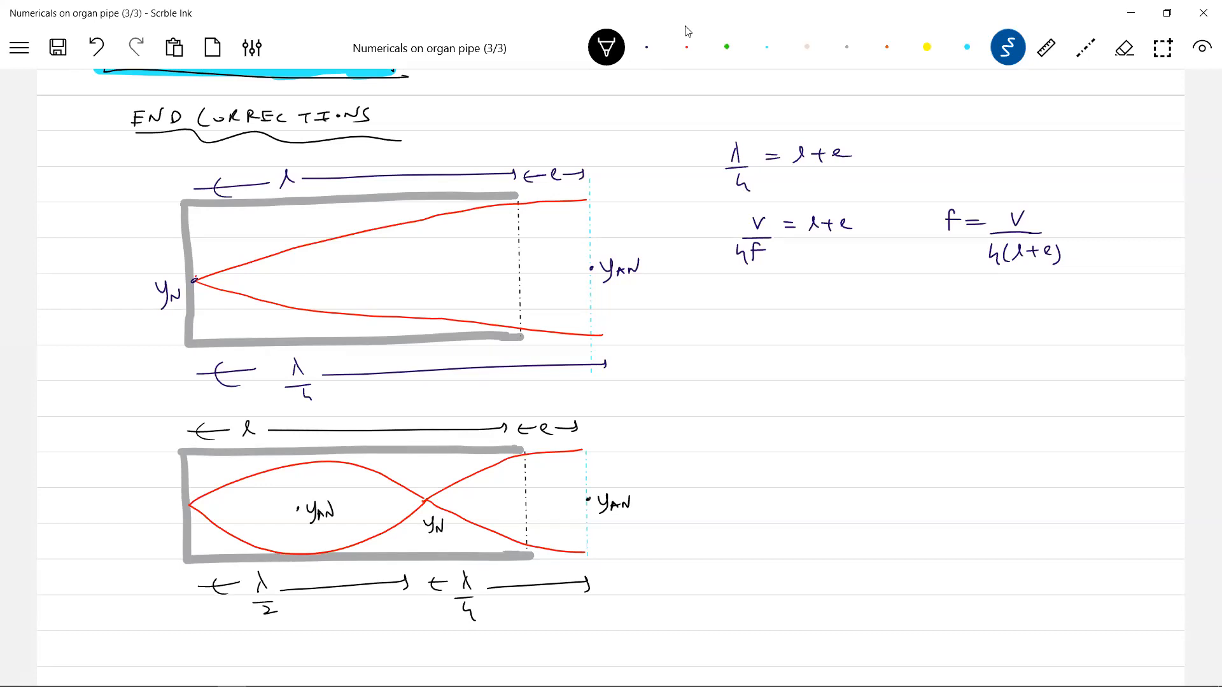
pyautogui.write('Y_N')
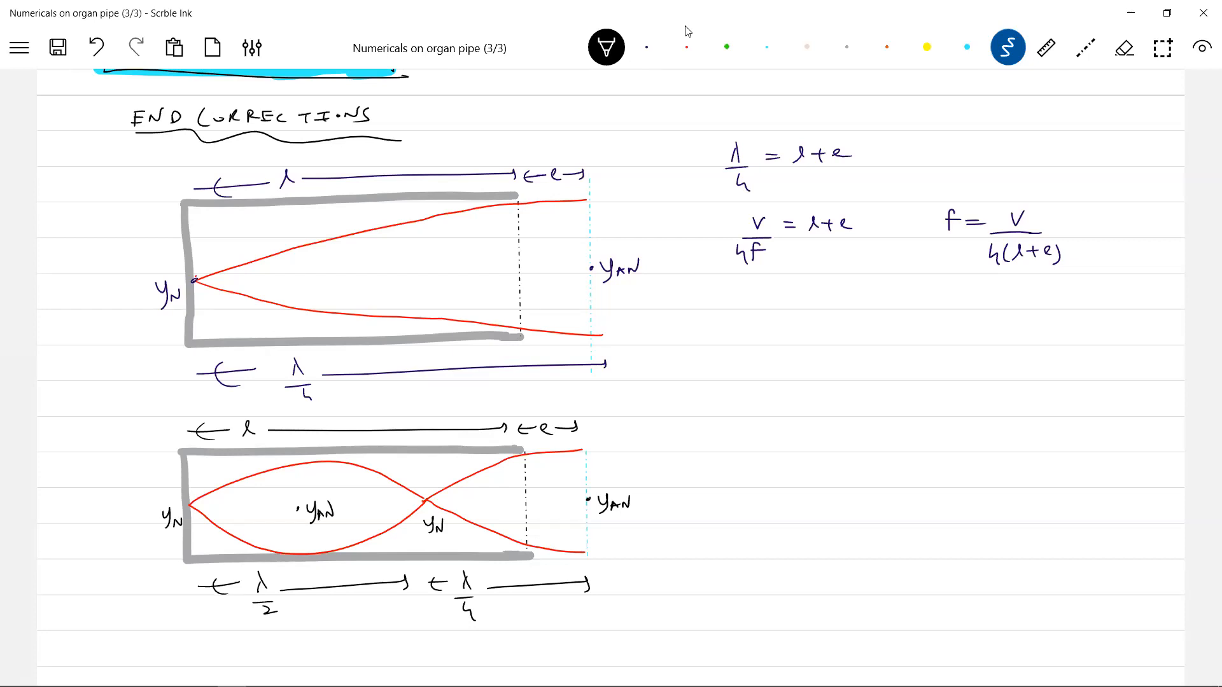
# - Write λ/2 + λ/4 = 3λ/4 = l+e and f = 3v/4(l+e) beside the second pipe
pyautogui.moveTo(733, 437); pyautogui.dragTo(775, 448)
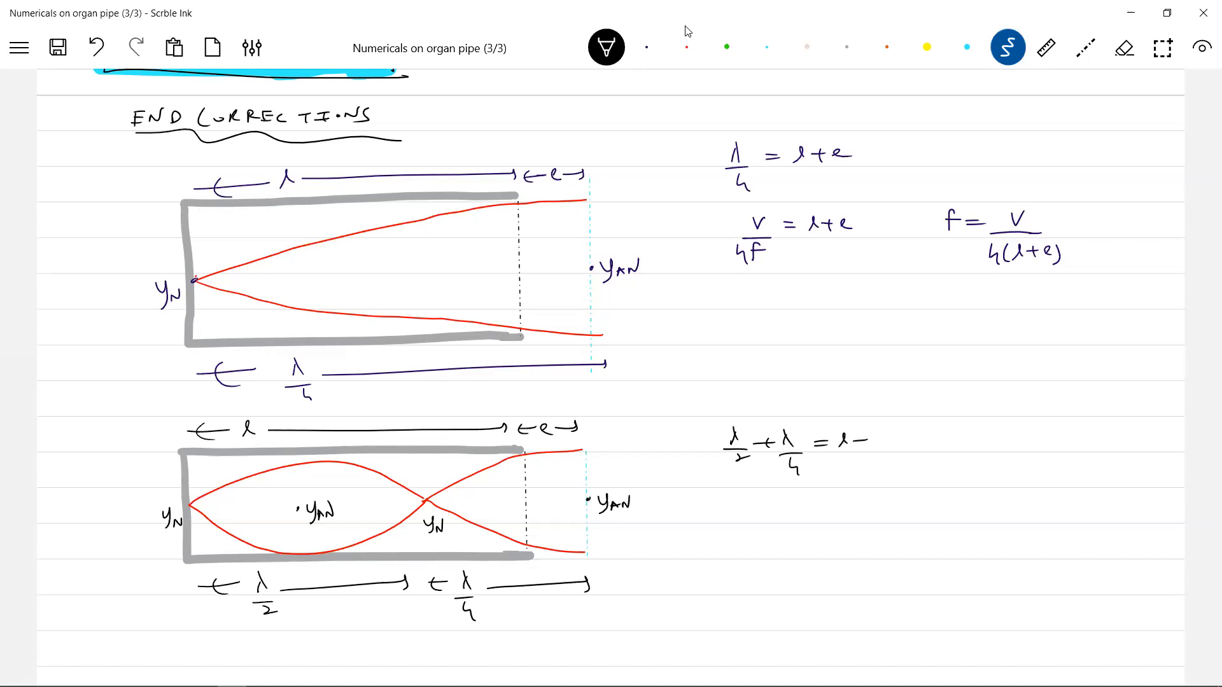
pyautogui.write('3λ/4')
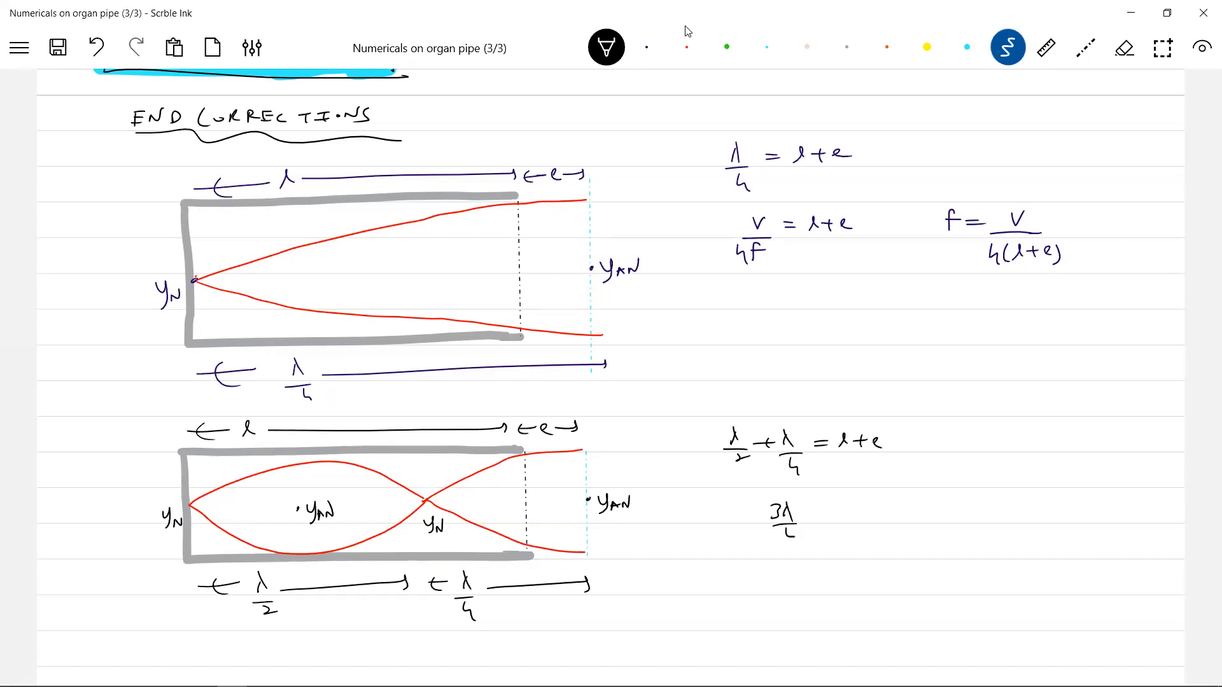
pyautogui.write('= l+e')
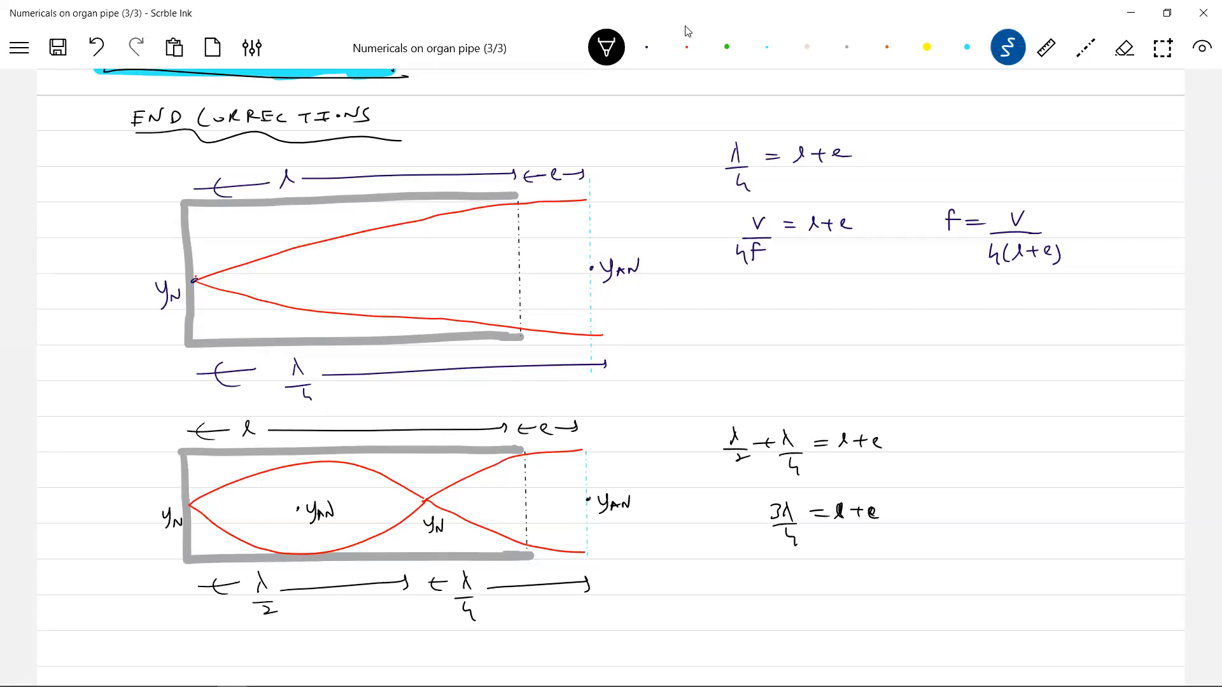
pyautogui.write('3V/4F = l+e  f = 3V/4')
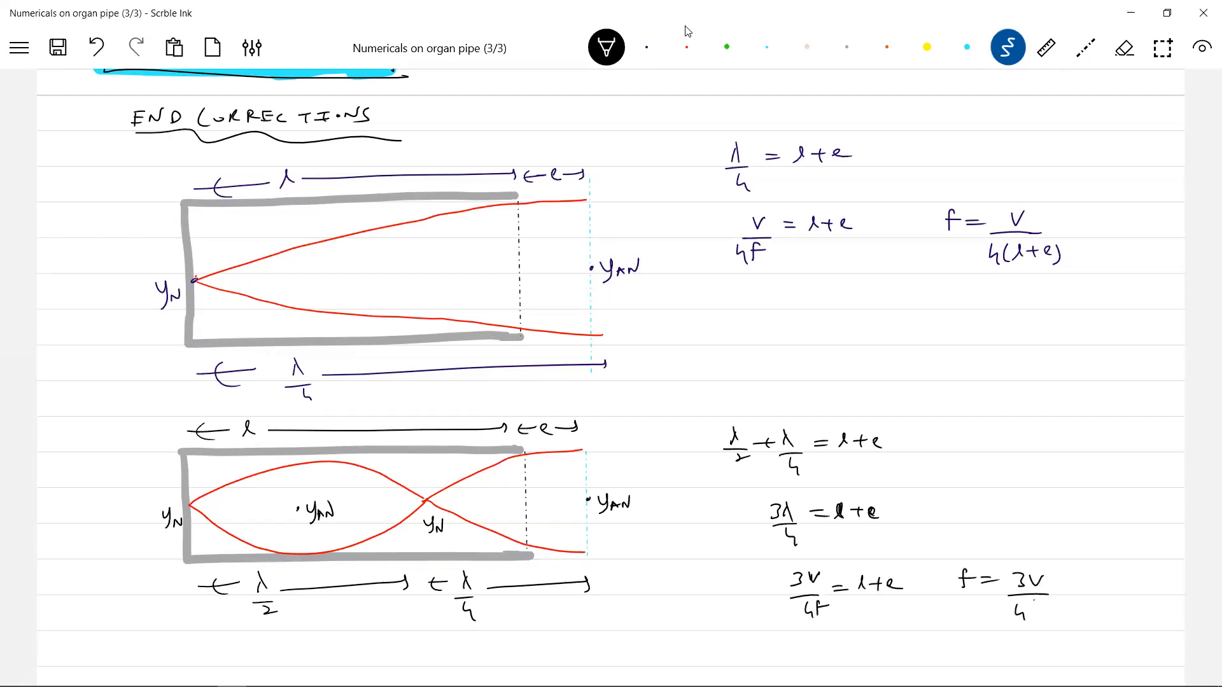
pyautogui.write('(l+e)')
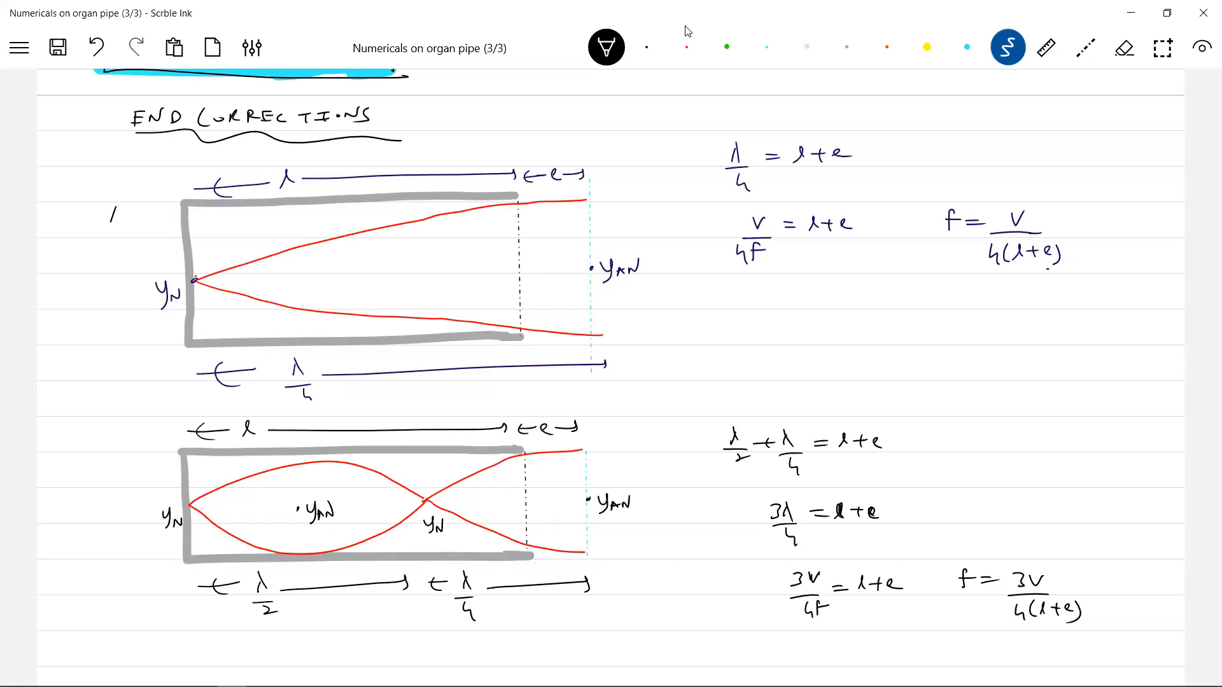
# - Note r as the pipe radius, e = 0.6r, and e as the end correction
pyautogui.moveTo(117, 210); pyautogui.dragTo(121, 343)
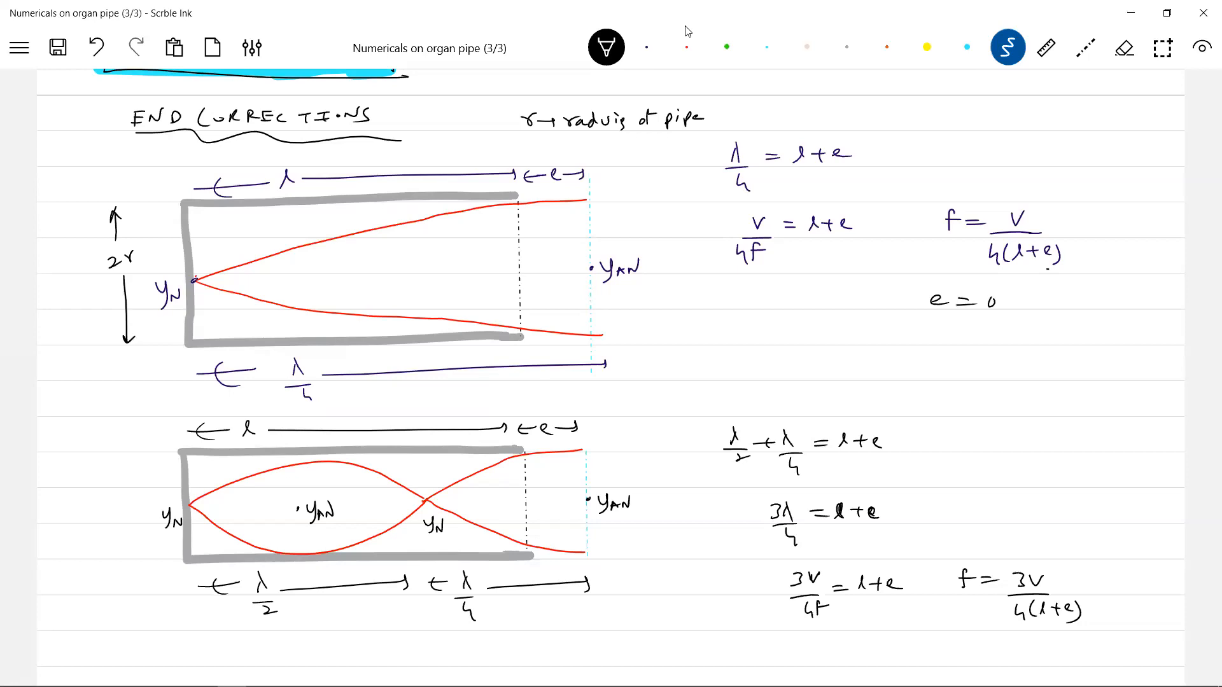
pyautogui.write('0.6r')
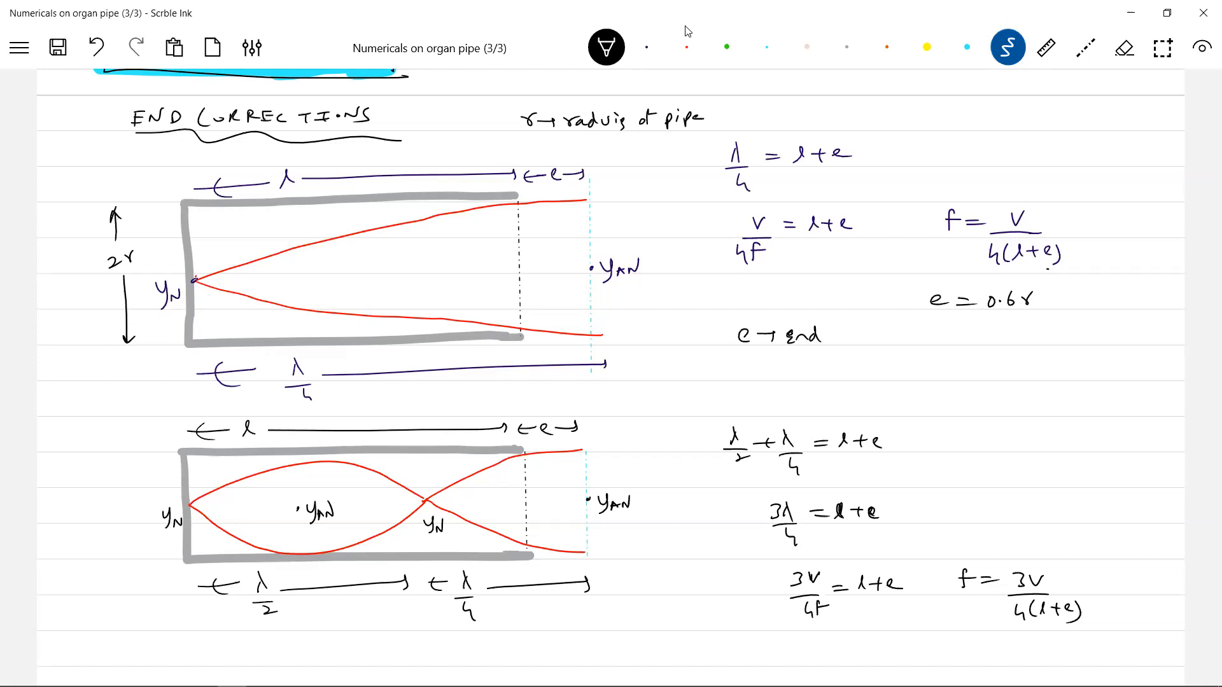
pyautogui.write('Cor')
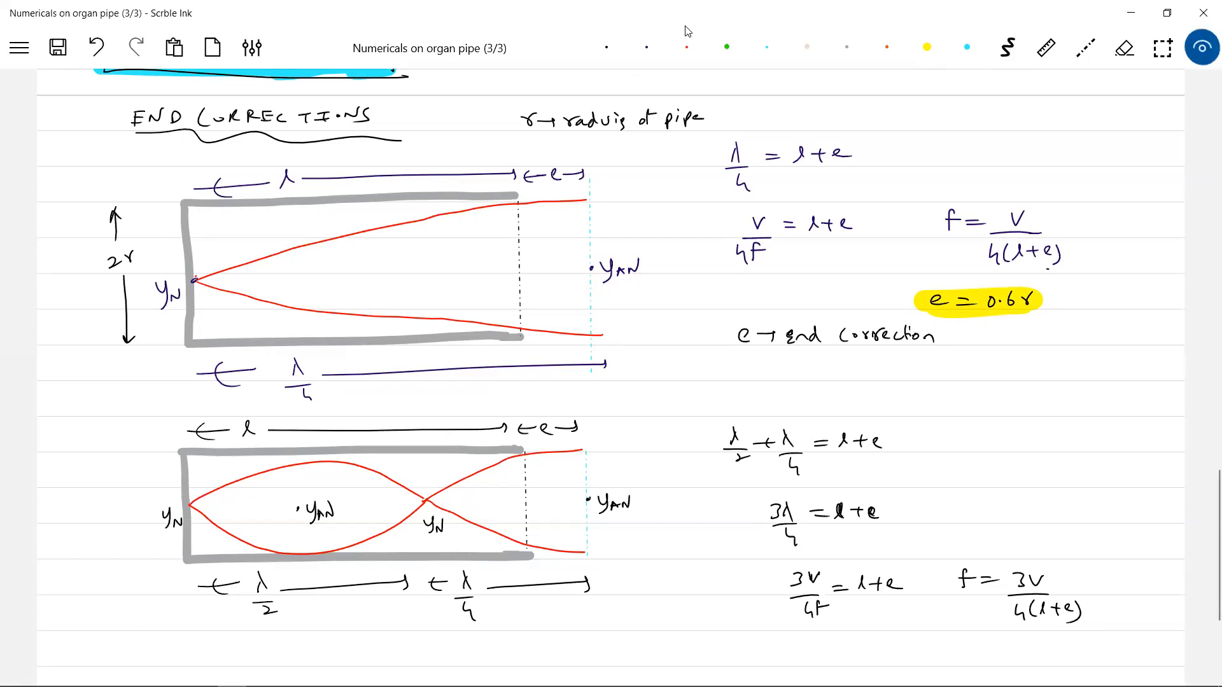
pyautogui.click(509, 215)
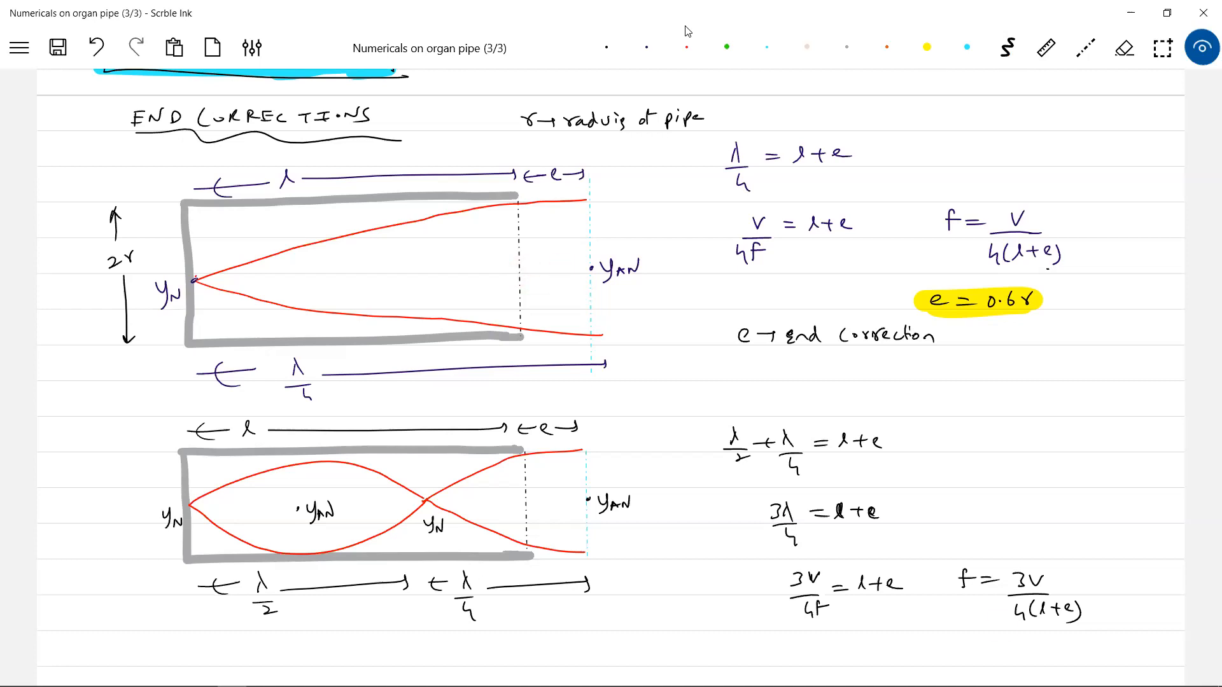
pyautogui.click(1009, 620)
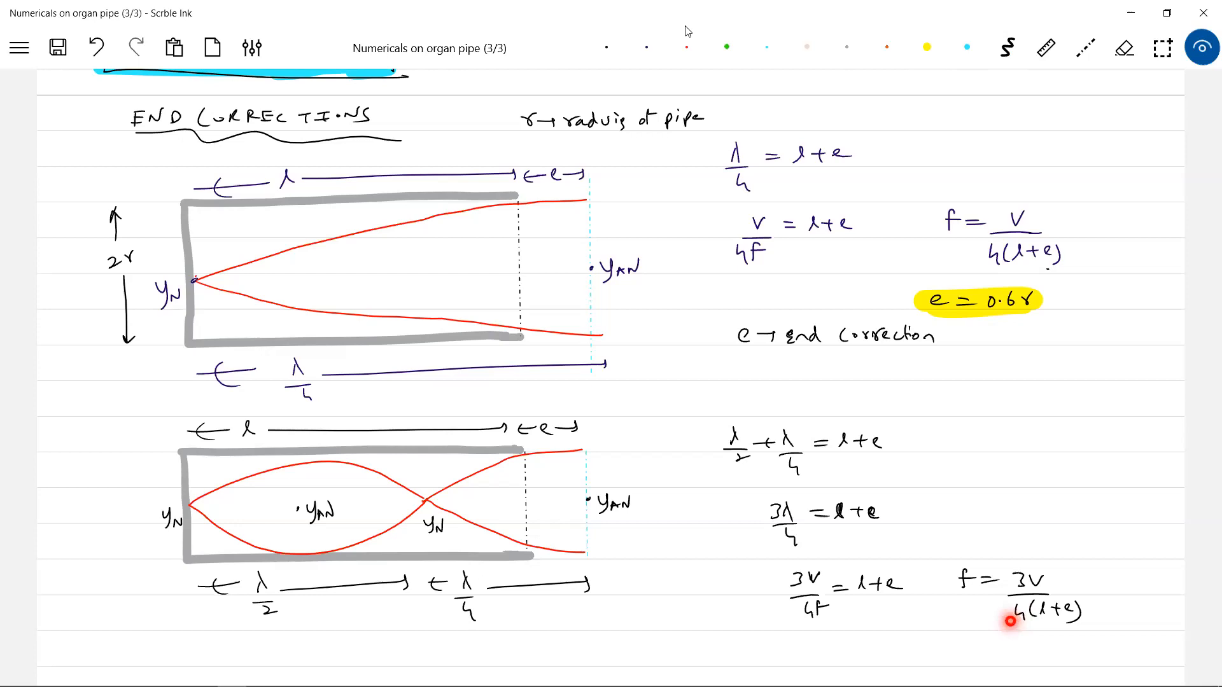
pyautogui.moveTo(1051, 618)
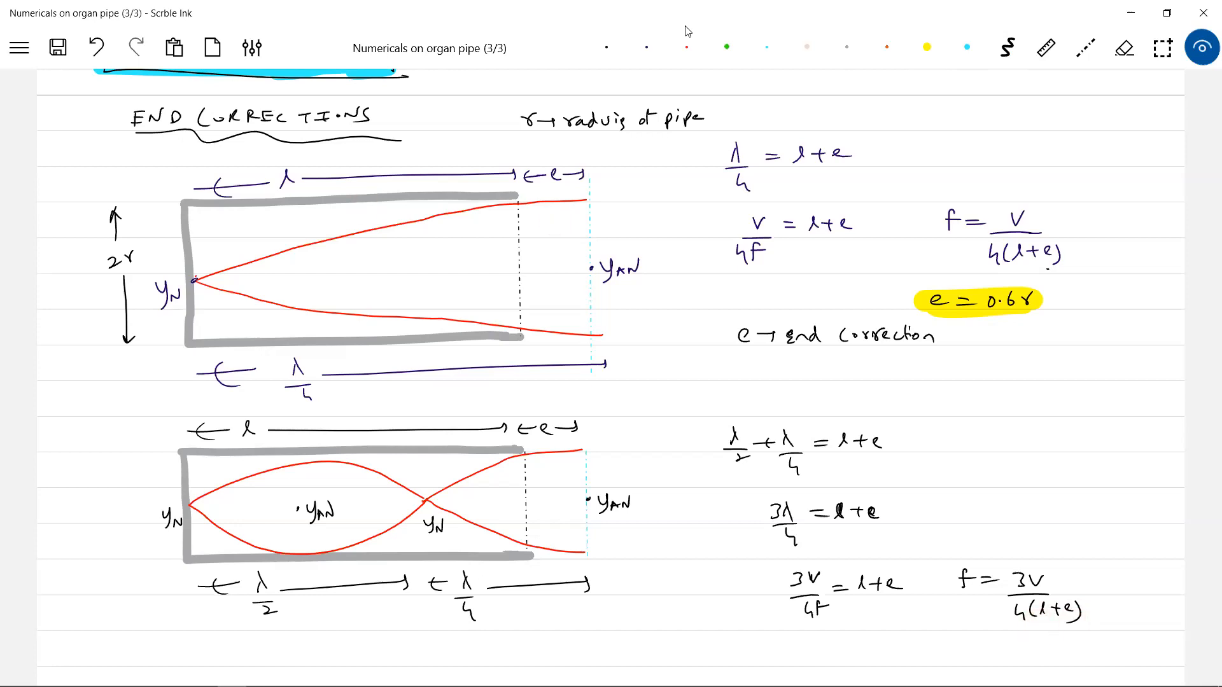
# - Draw the open pipe's two grey walls and red wave curves crossing through it
pyautogui.scroll(-3)
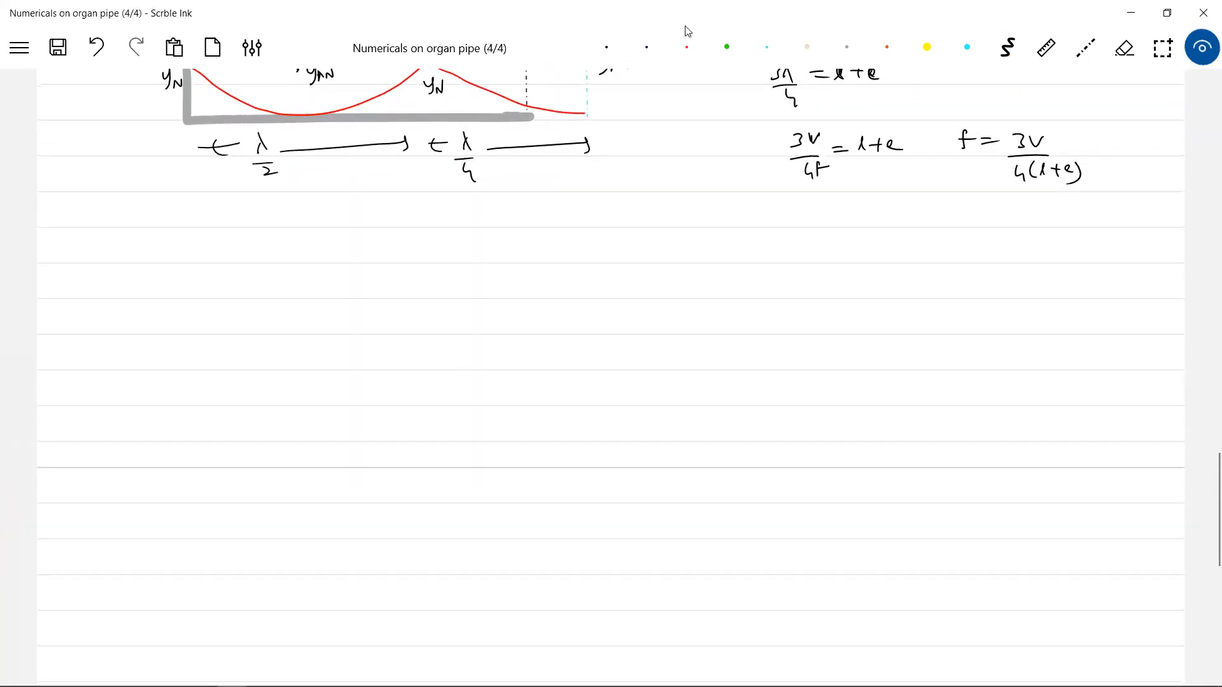
pyautogui.click(1008, 47)
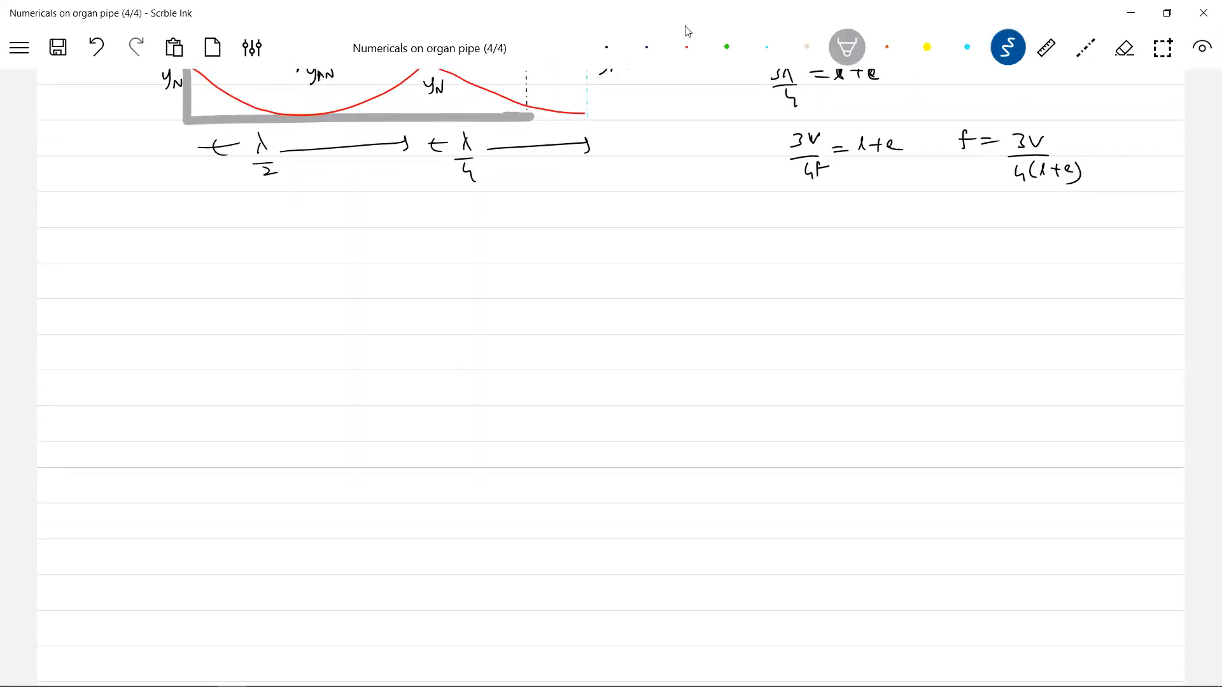
pyautogui.moveTo(125, 228); pyautogui.dragTo(460, 226)
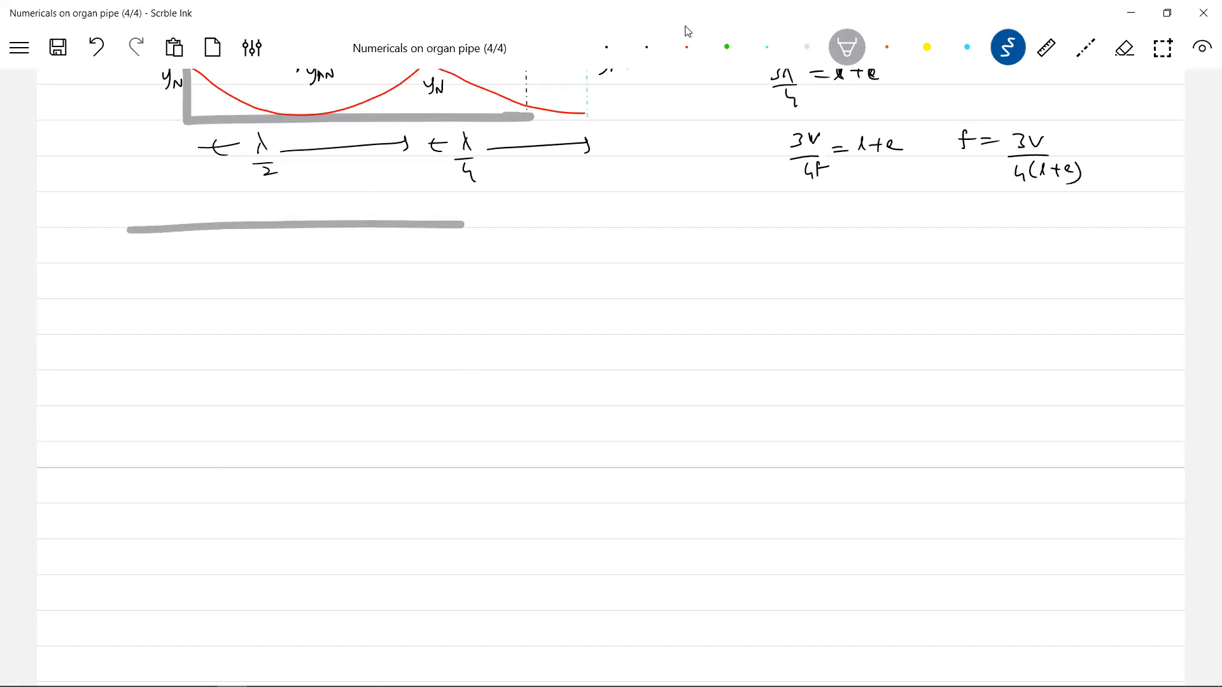
pyautogui.moveTo(132, 331); pyautogui.dragTo(455, 328)
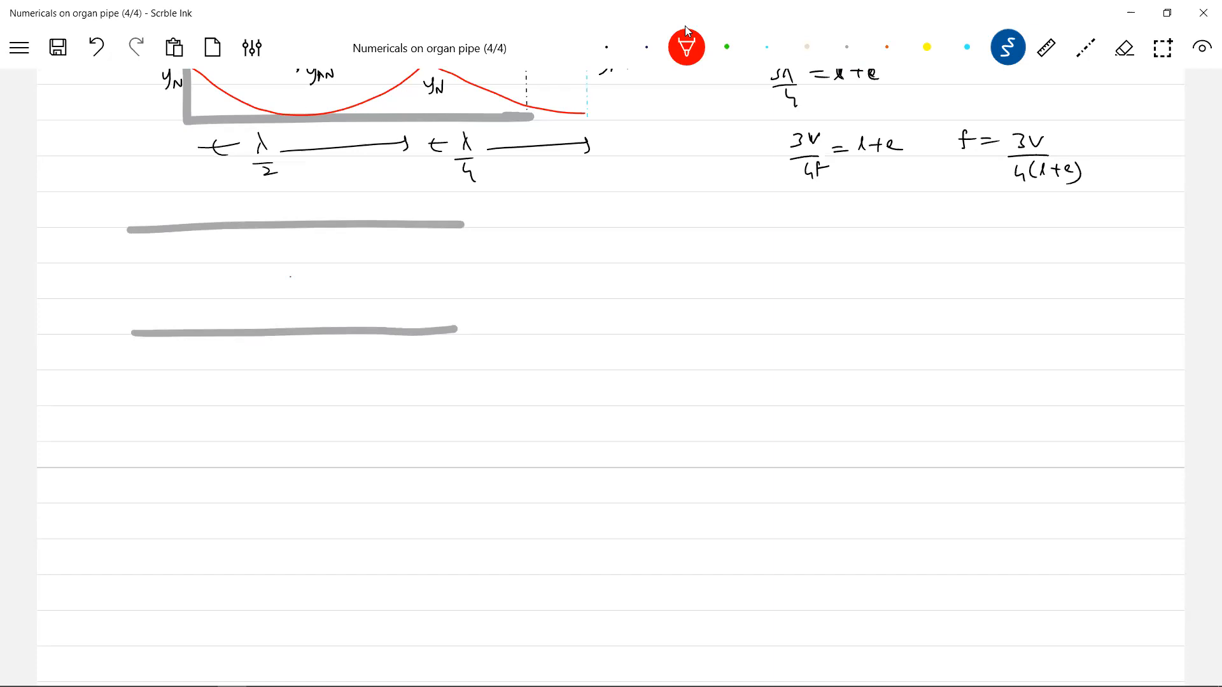
pyautogui.moveTo(160, 238); pyautogui.dragTo(289, 279)
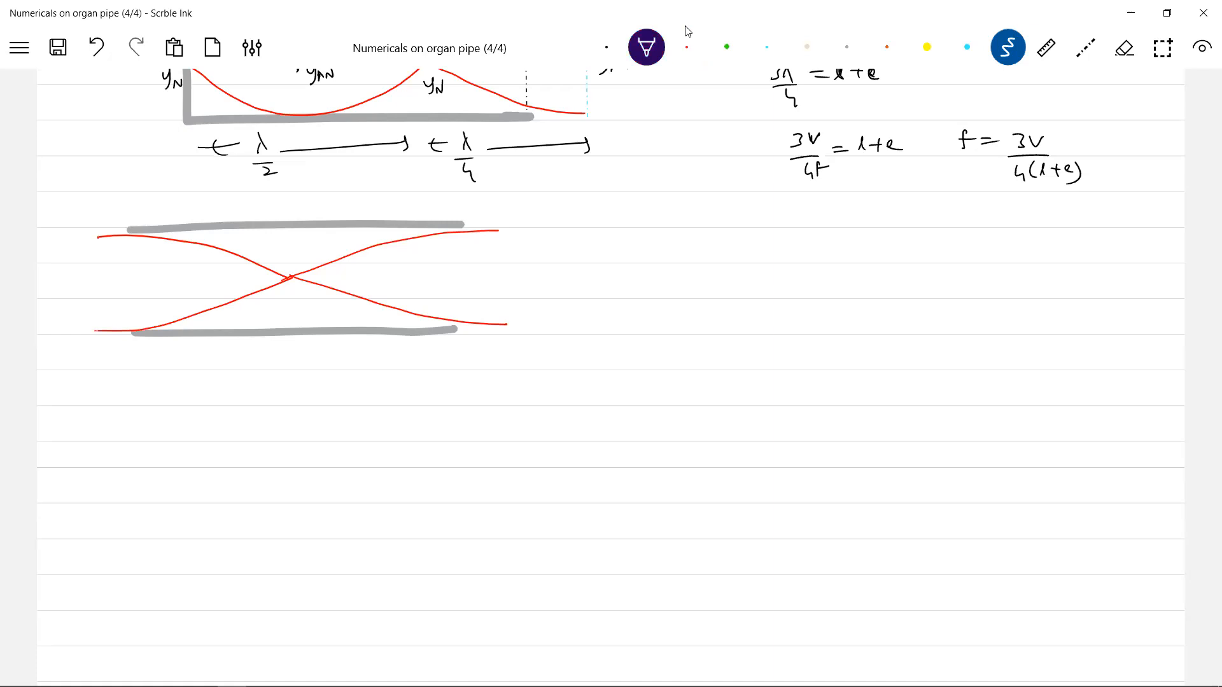
# - Mark the end corrections e at both ends and the pipe length l
pyautogui.moveTo(451, 210); pyautogui.dragTo(507, 210)
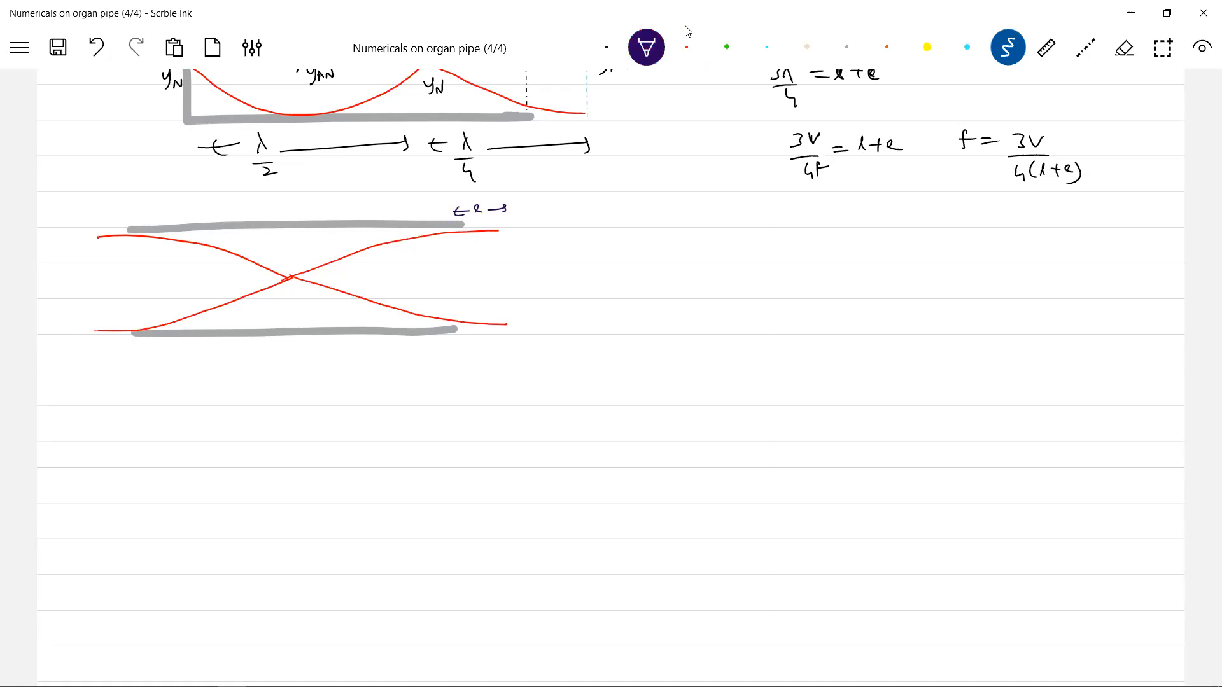
pyautogui.moveTo(81, 210); pyautogui.dragTo(160, 210)
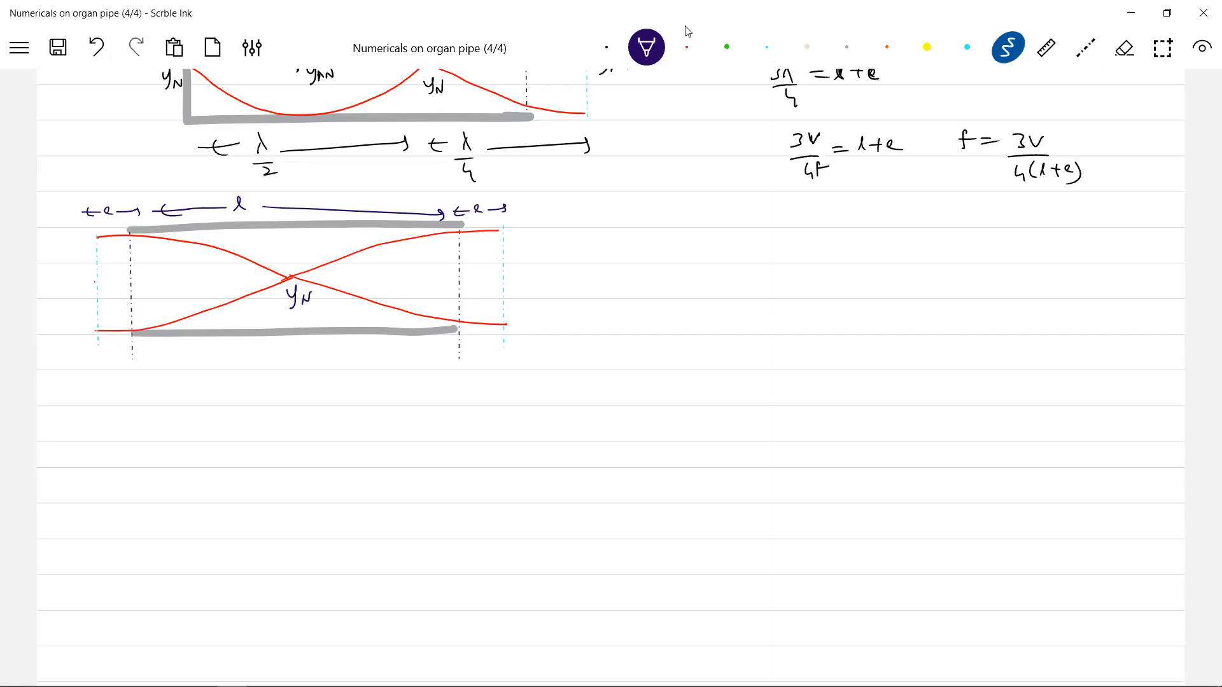
# - Label y_AN at both open ends, draw two λ/2 spans beneath, and write l + 2e = λ/2 + λ/2
pyautogui.write('y_AN')
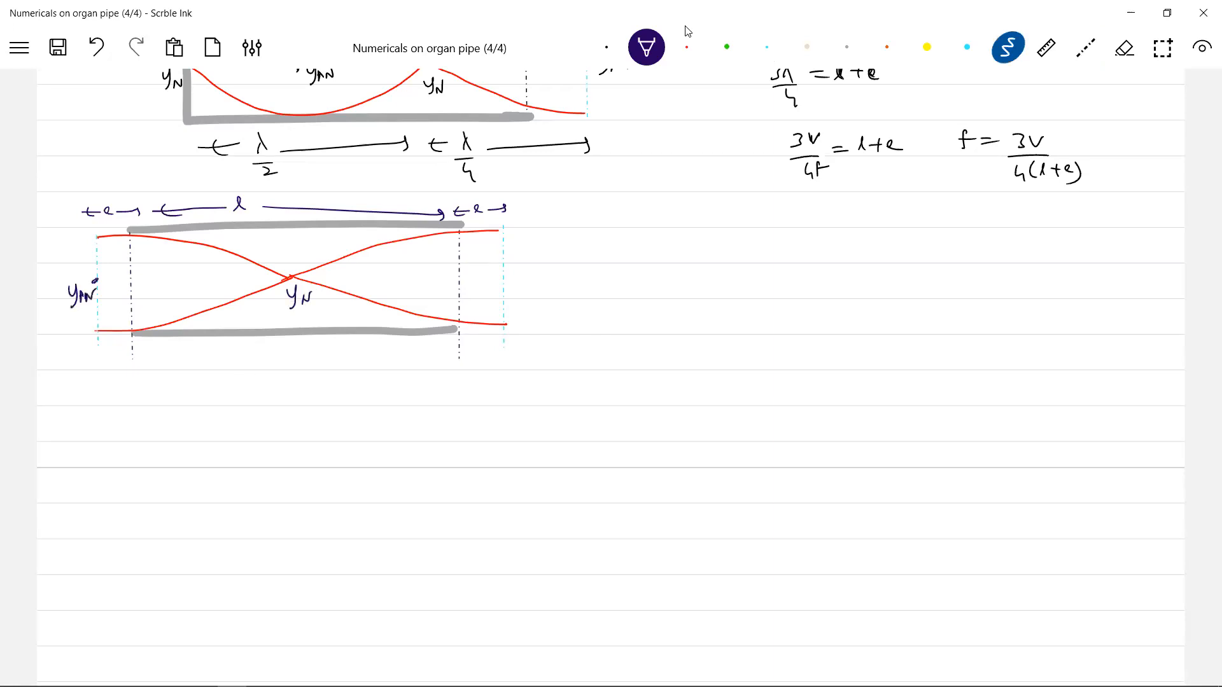
pyautogui.write('yₘ')
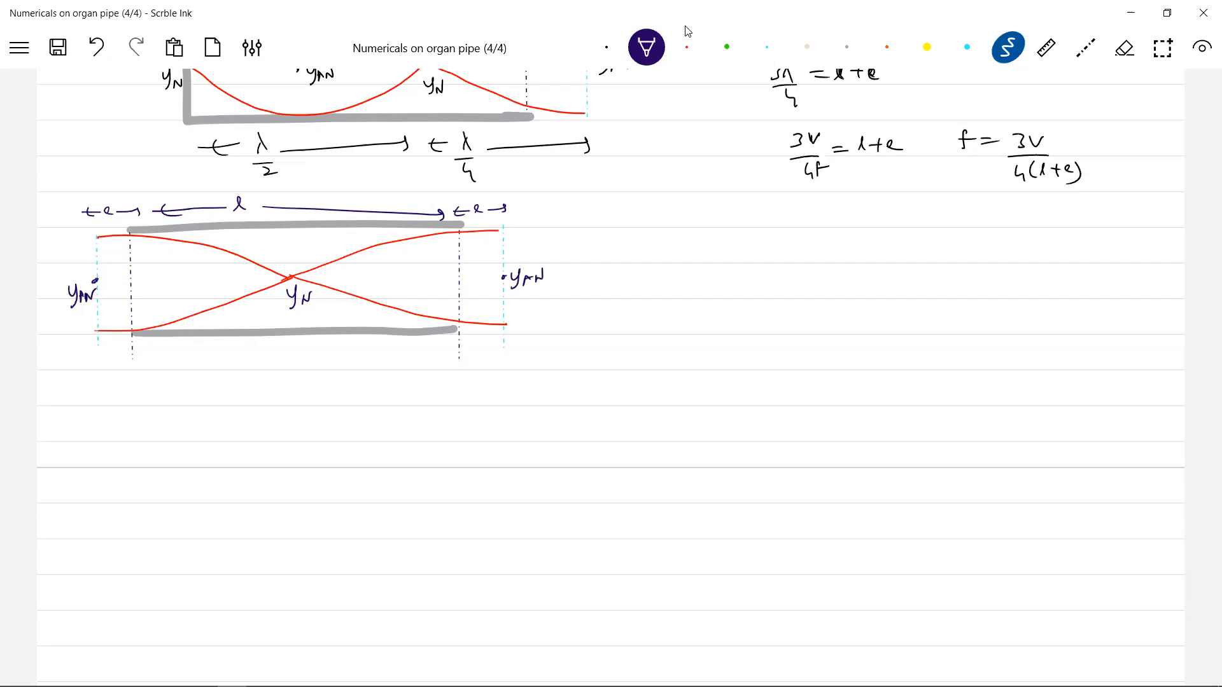
pyautogui.moveTo(102, 374); pyautogui.dragTo(164, 393)
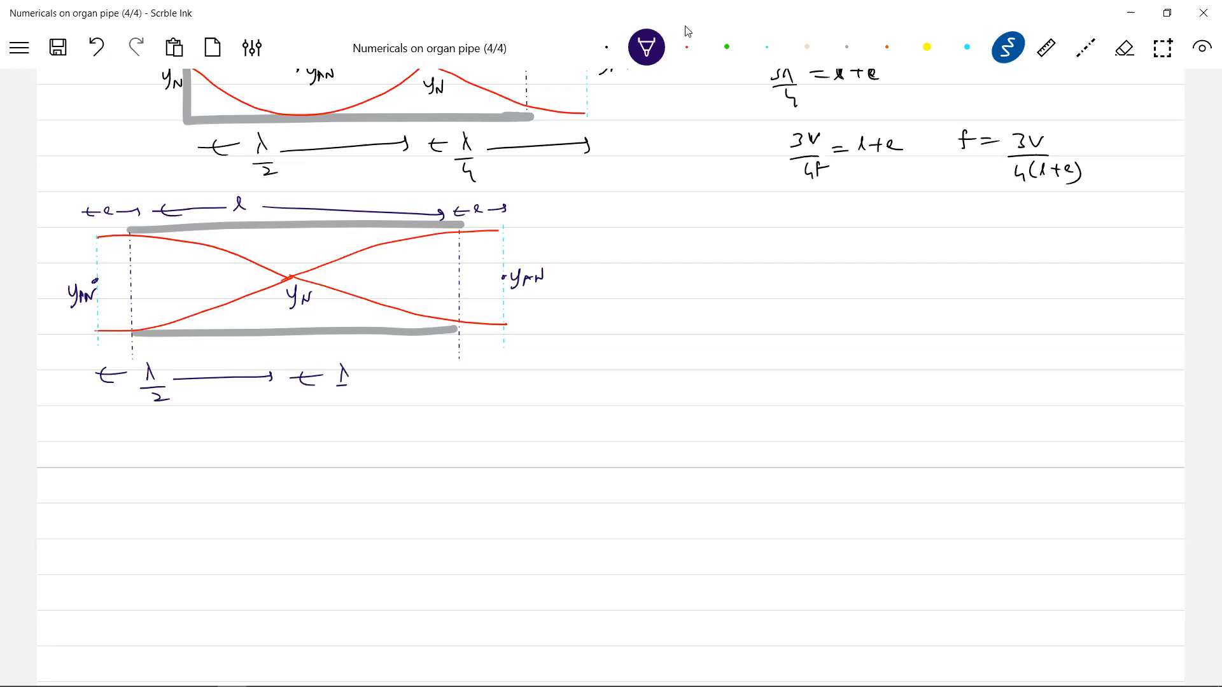
pyautogui.moveTo(351, 378); pyautogui.dragTo(503, 378)
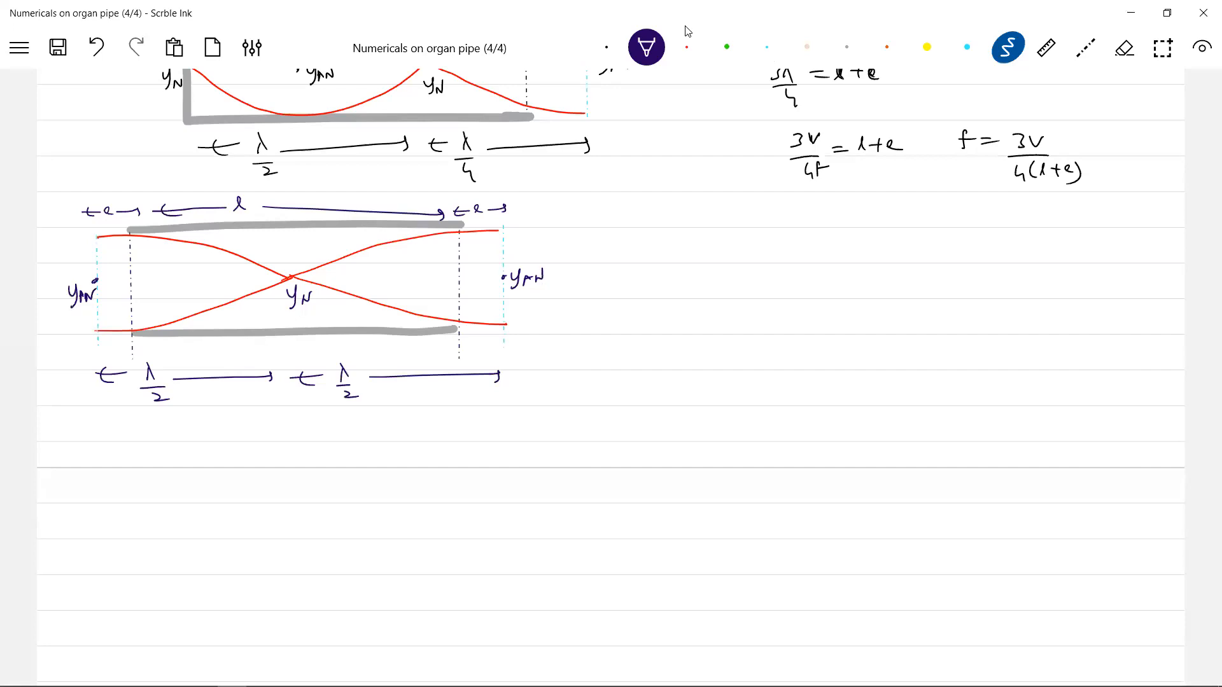
pyautogui.moveTo(643, 250); pyautogui.dragTo(728, 251)
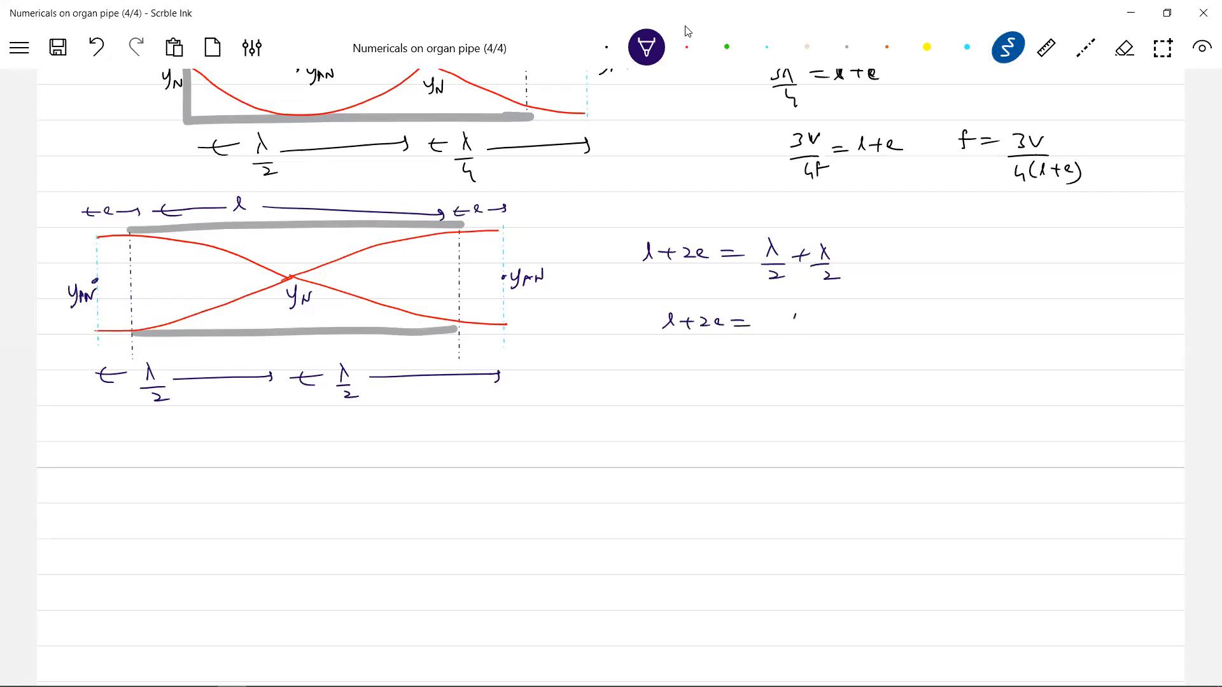
# - Correct spans to λ/4, derive f = v/2(l+2e) and fₙ = nv/2(l+2e), choosing yellow to highlight
pyautogui.write('λ')
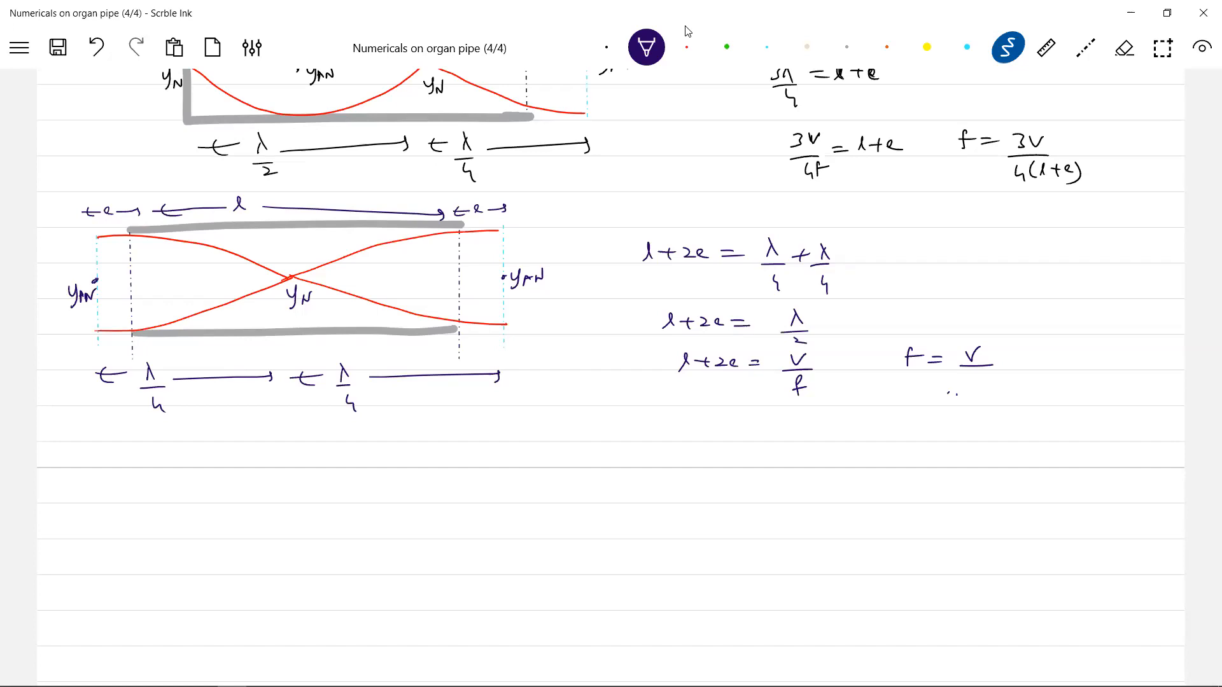
pyautogui.write('2')
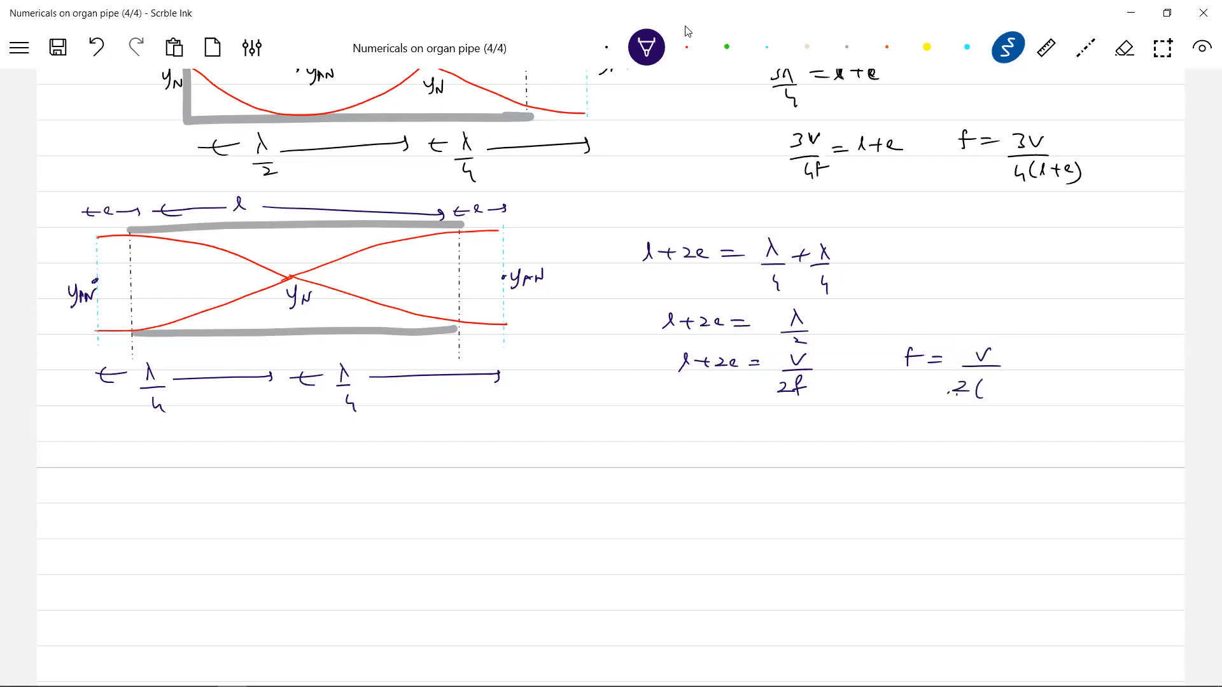
pyautogui.write('(1+2e)')
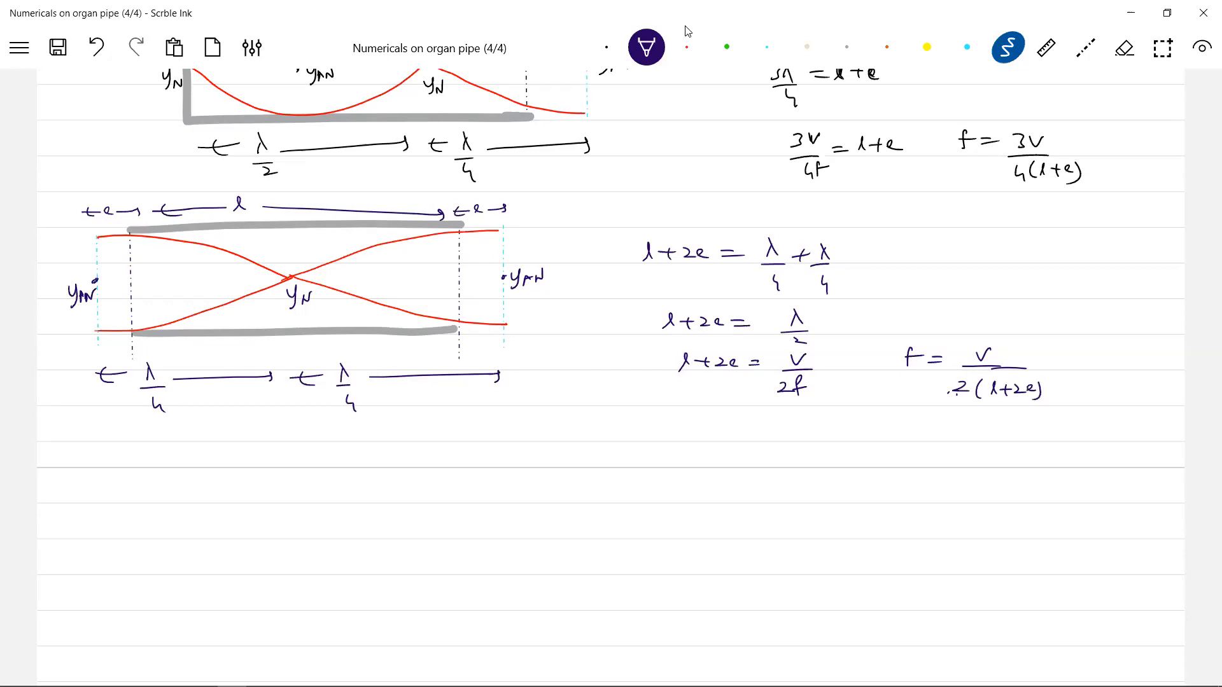
pyautogui.moveTo(650, 433); pyautogui.dragTo(697, 433)
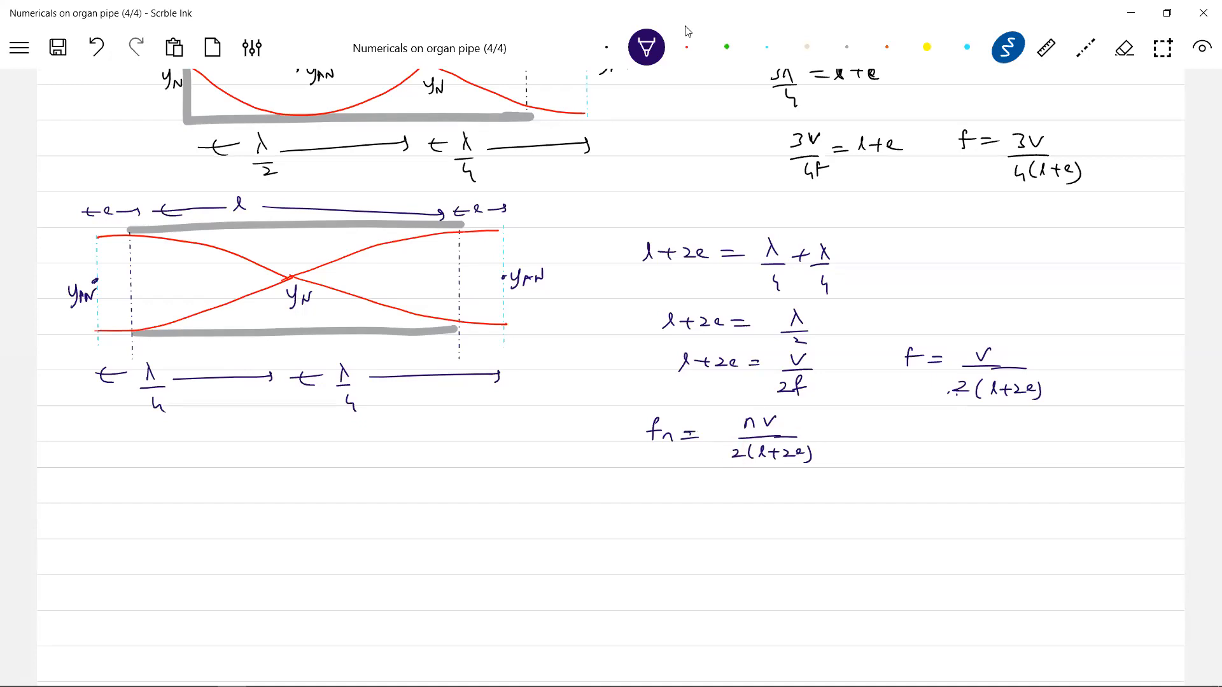
pyautogui.click(926, 48)
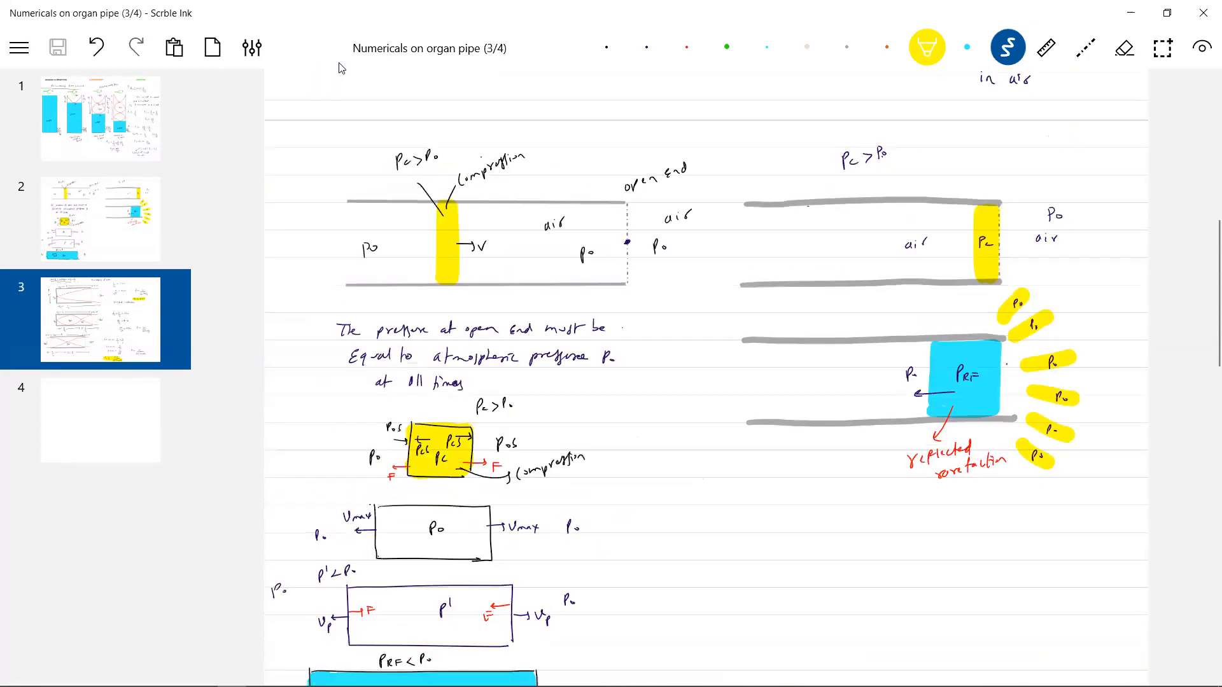
# - Jump to page 1 from the thumbnails, then scroll back down to the open-pipe derivation page
pyautogui.click(99, 118)
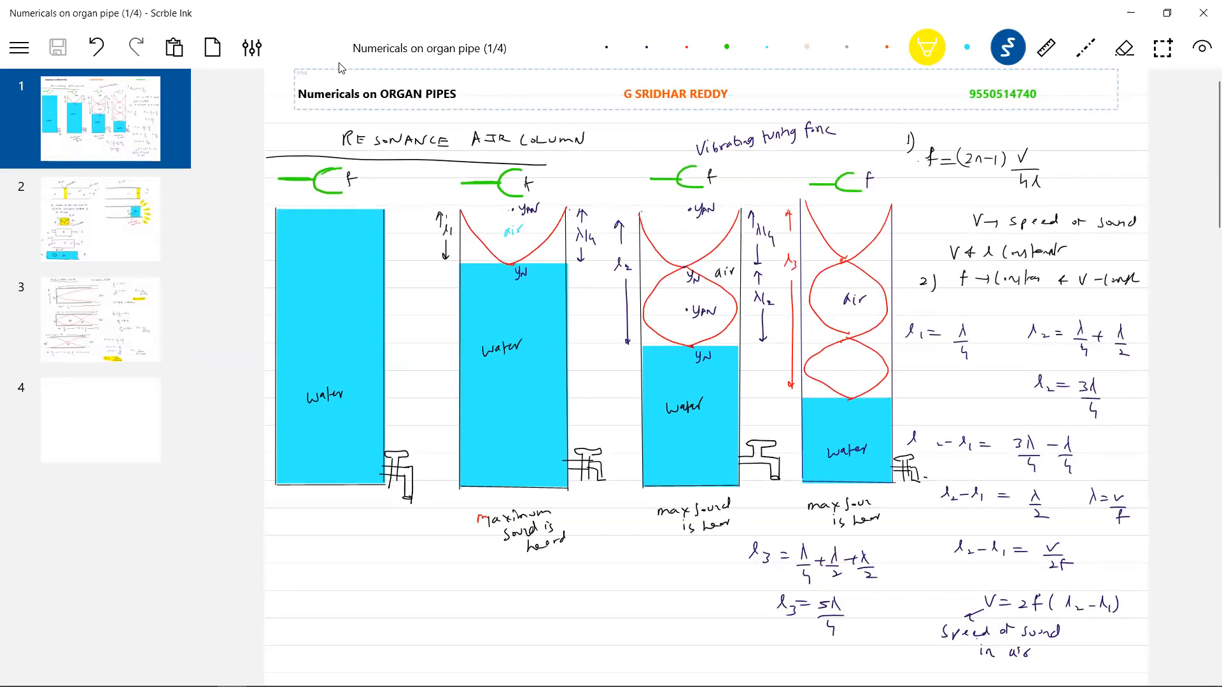
pyautogui.scroll(-3)
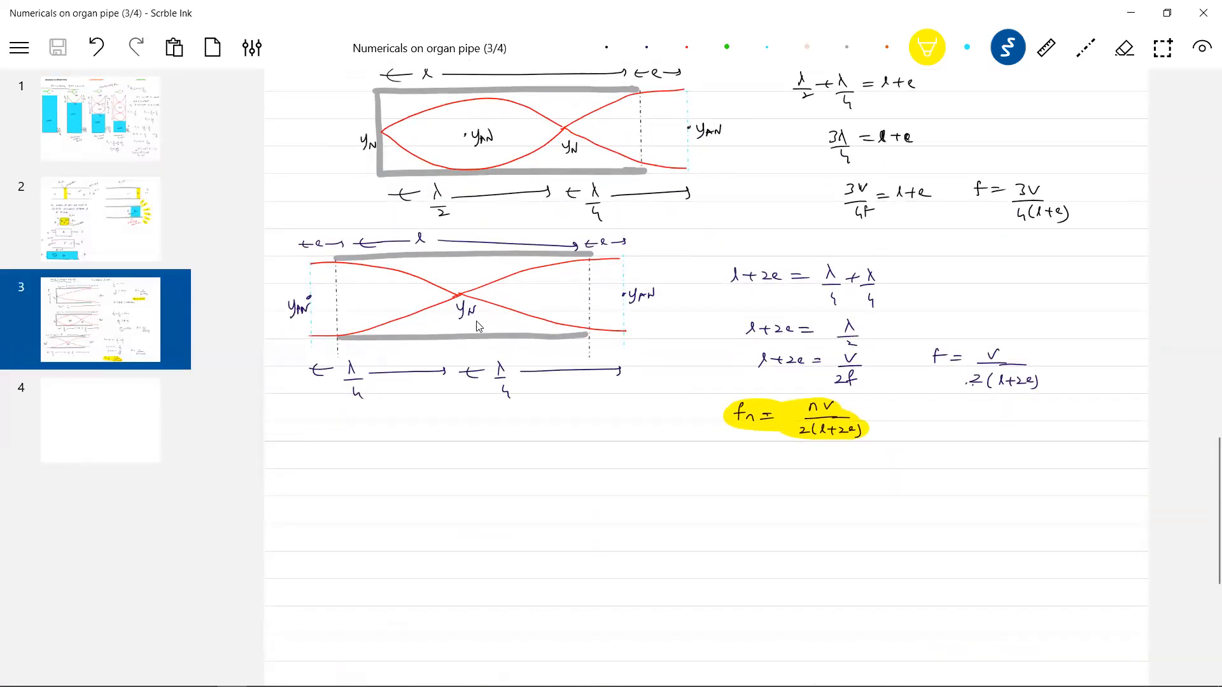
pyautogui.scroll(-3)
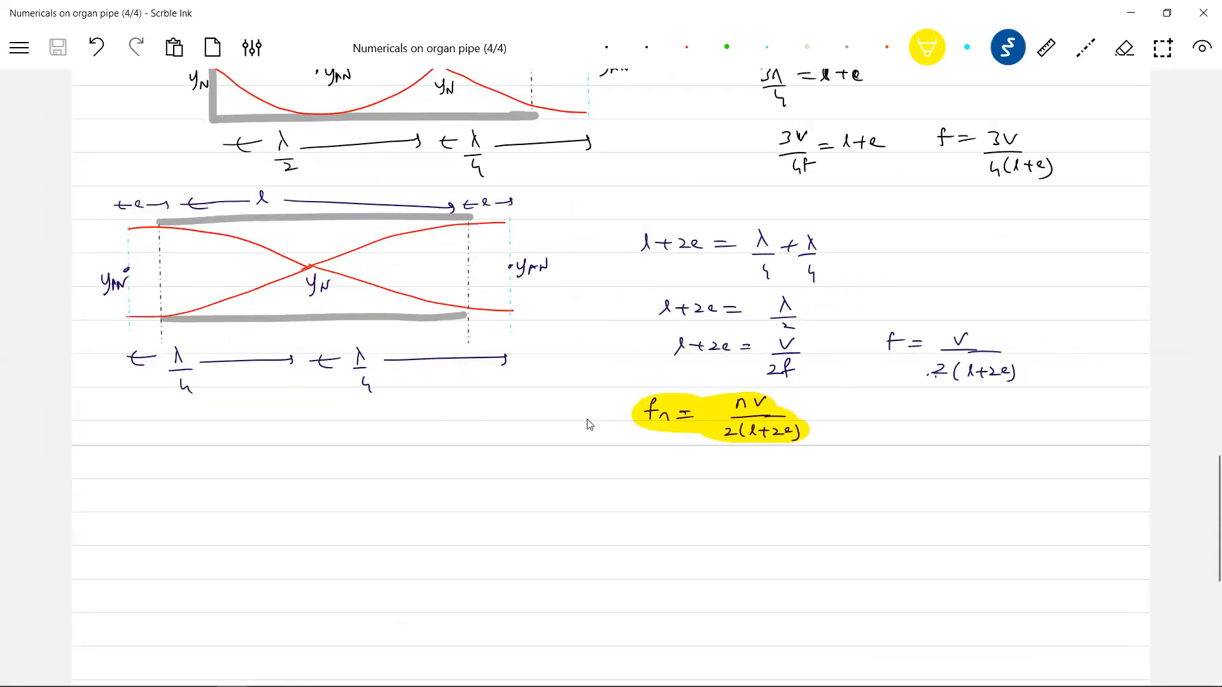